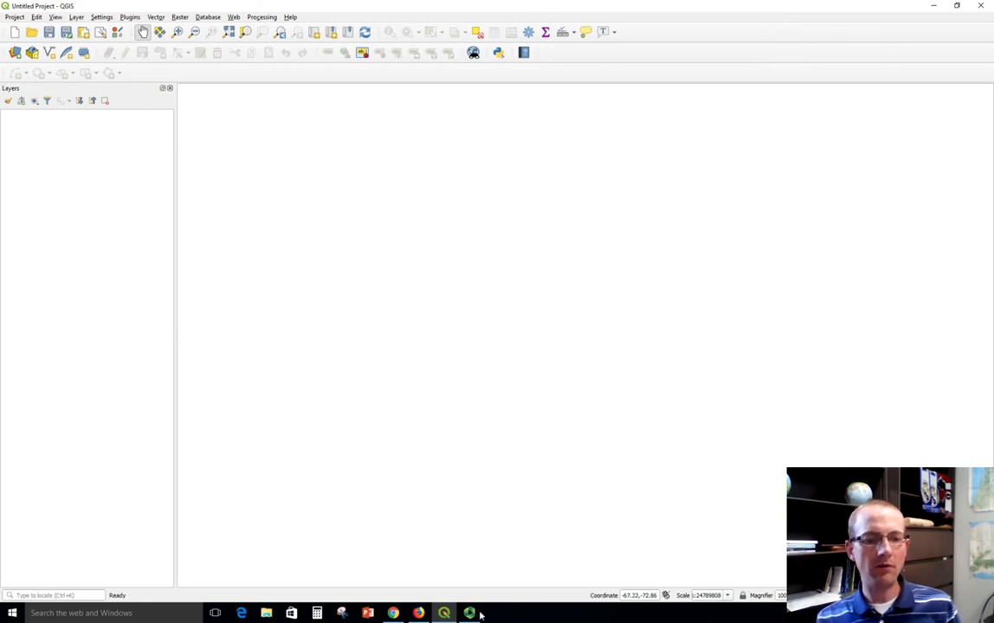
- Launch Chrome from the taskbar over the empty QGIS project
{"action": "left_click", "coordinate": [392, 613]}
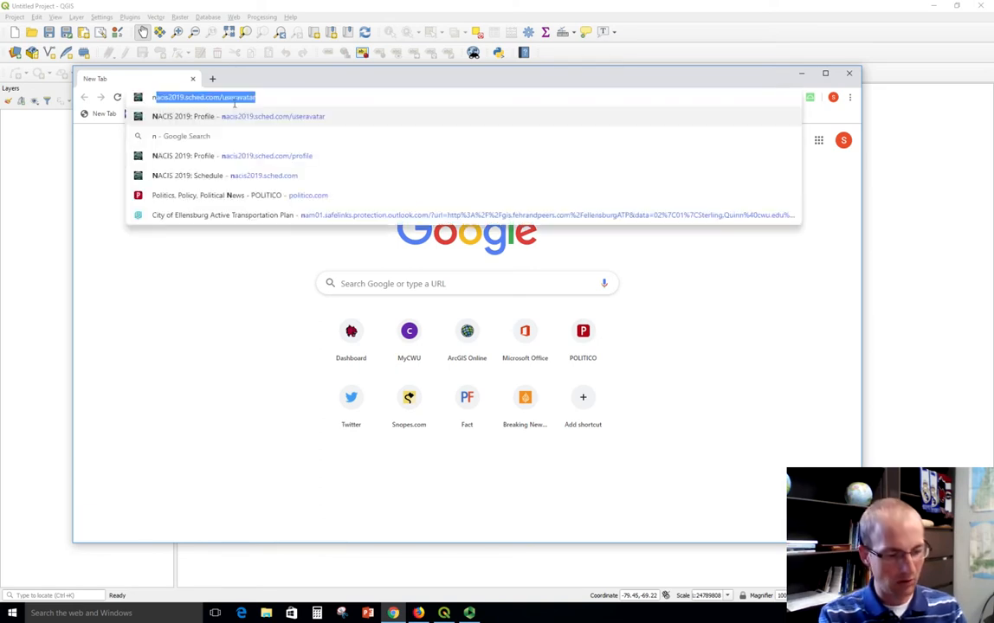
- Load naturalearthdata.com in the browser and maximize the window
{"action": "type", "text": "naturalearthdata."}
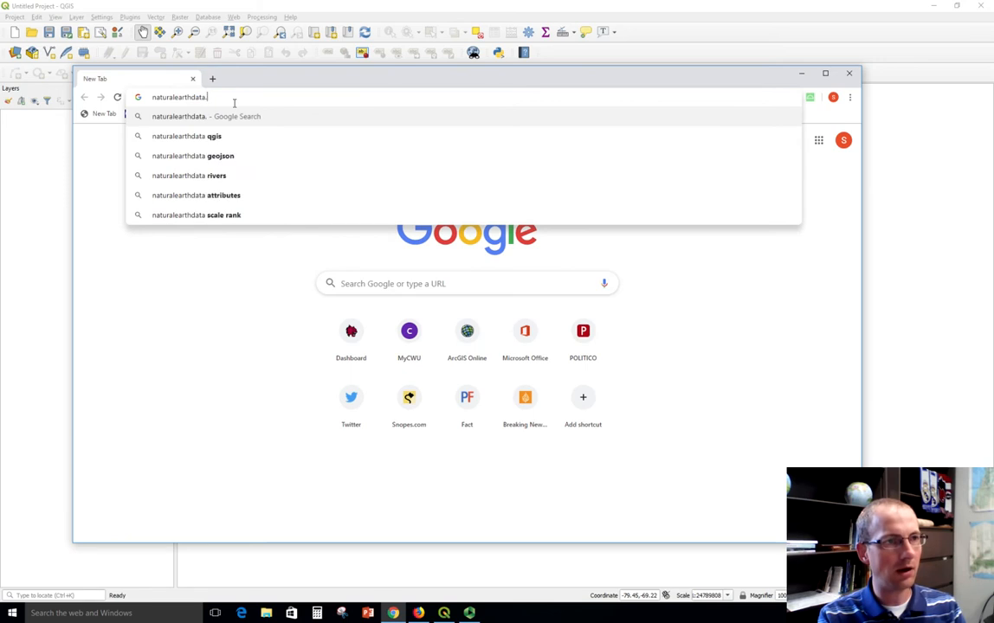
{"action": "key", "text": "Return"}
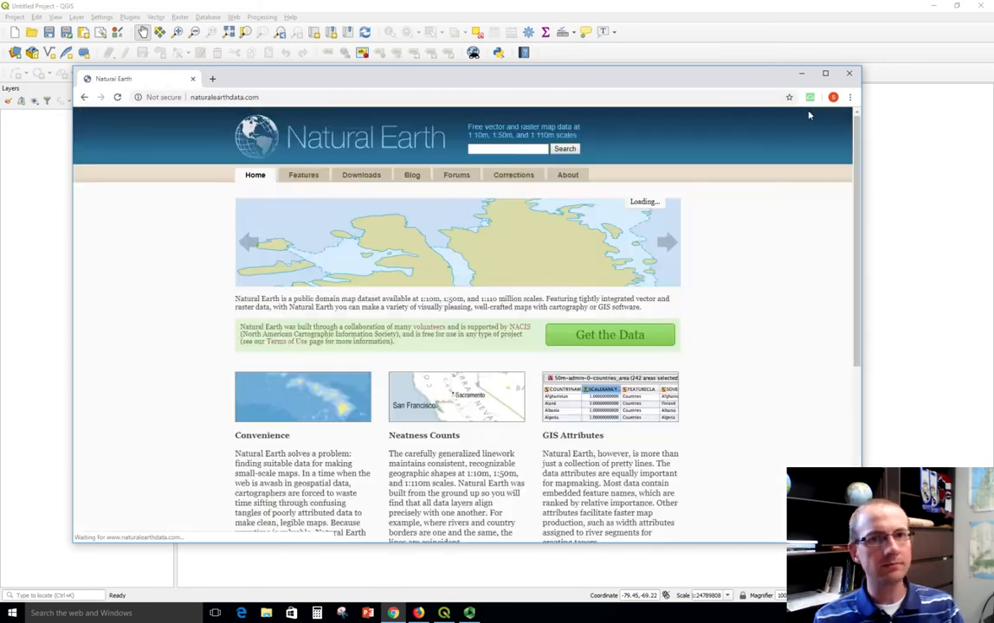
{"action": "left_click", "coordinate": [825, 72]}
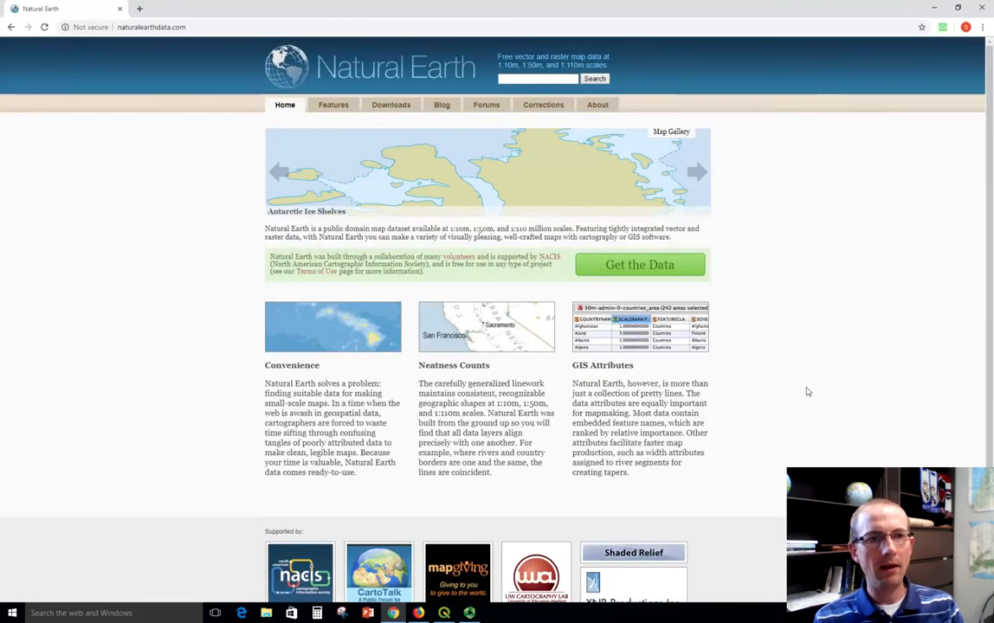
{"action": "mouse_move", "coordinate": [681, 273]}
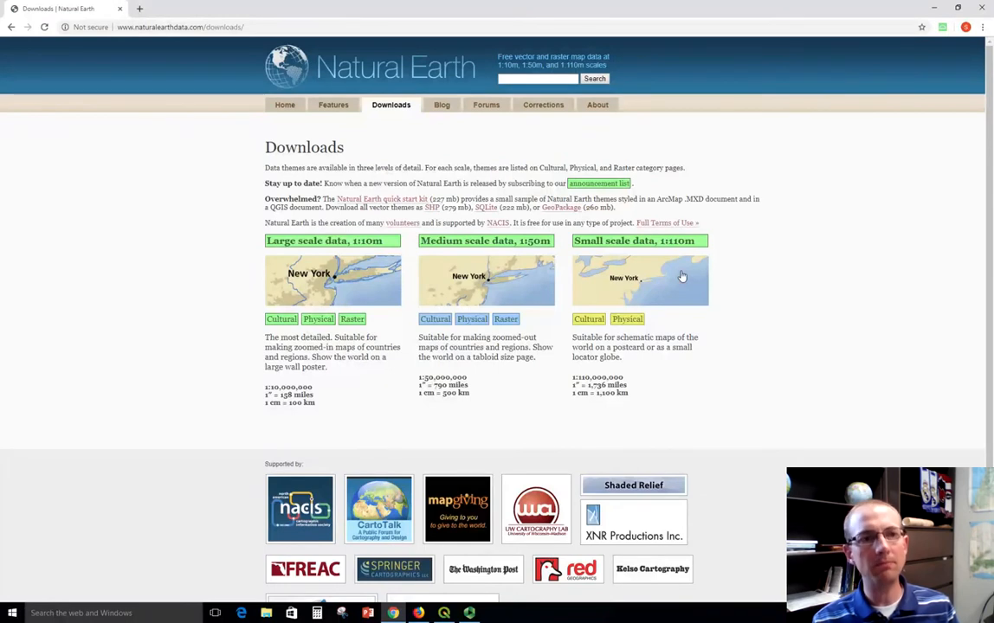
{"action": "mouse_move", "coordinate": [212, 372]}
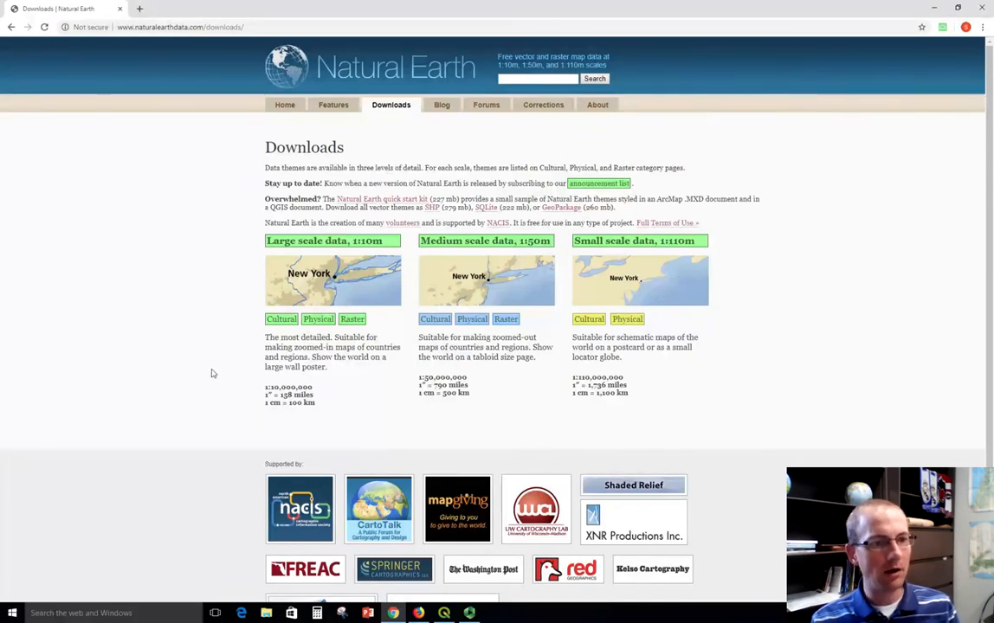
{"action": "mouse_move", "coordinate": [220, 346]}
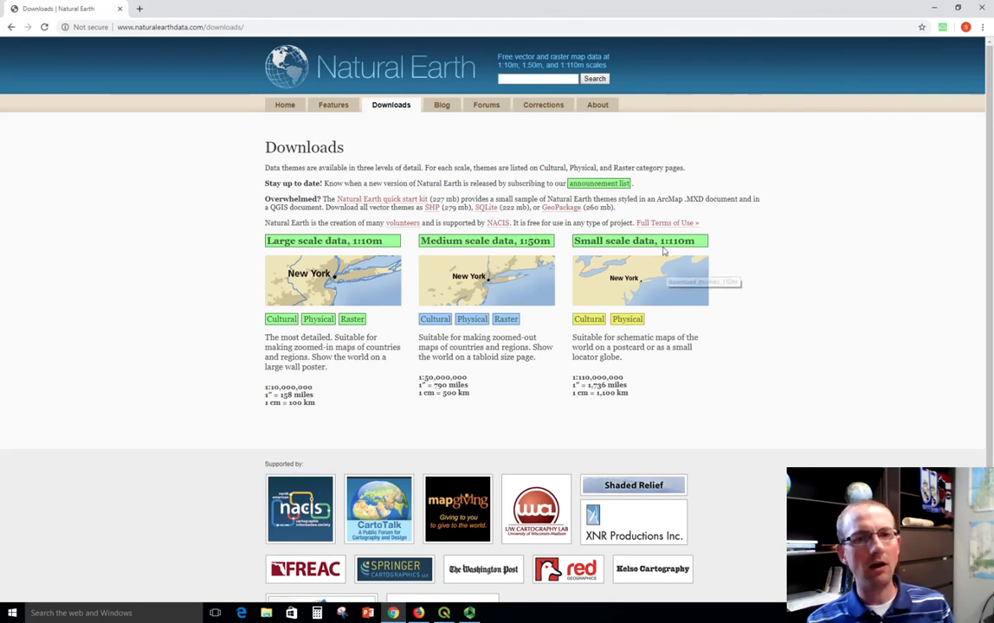
{"action": "mouse_move", "coordinate": [640, 283]}
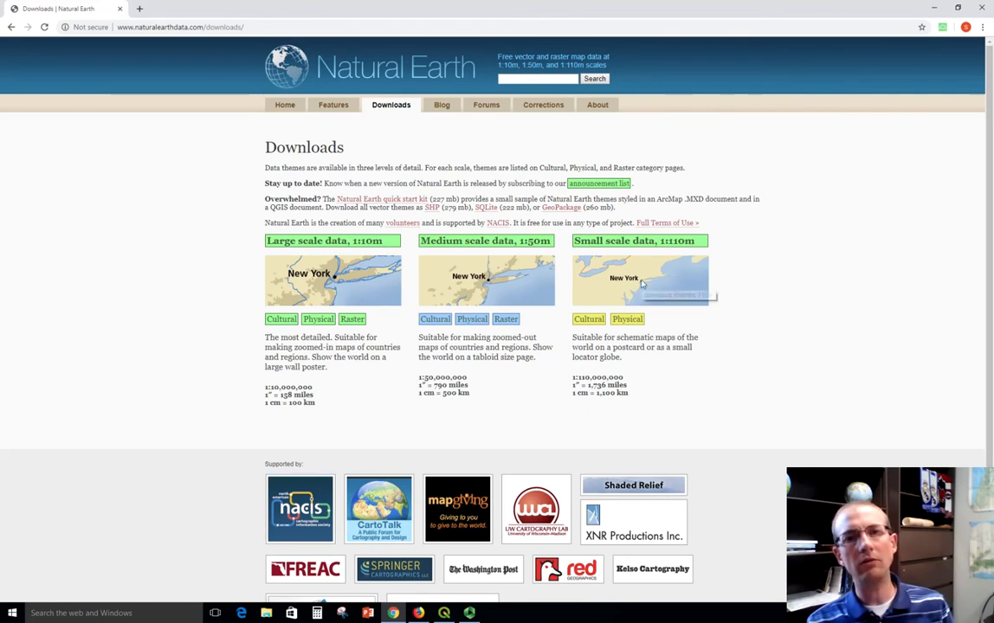
{"action": "mouse_move", "coordinate": [641, 281]}
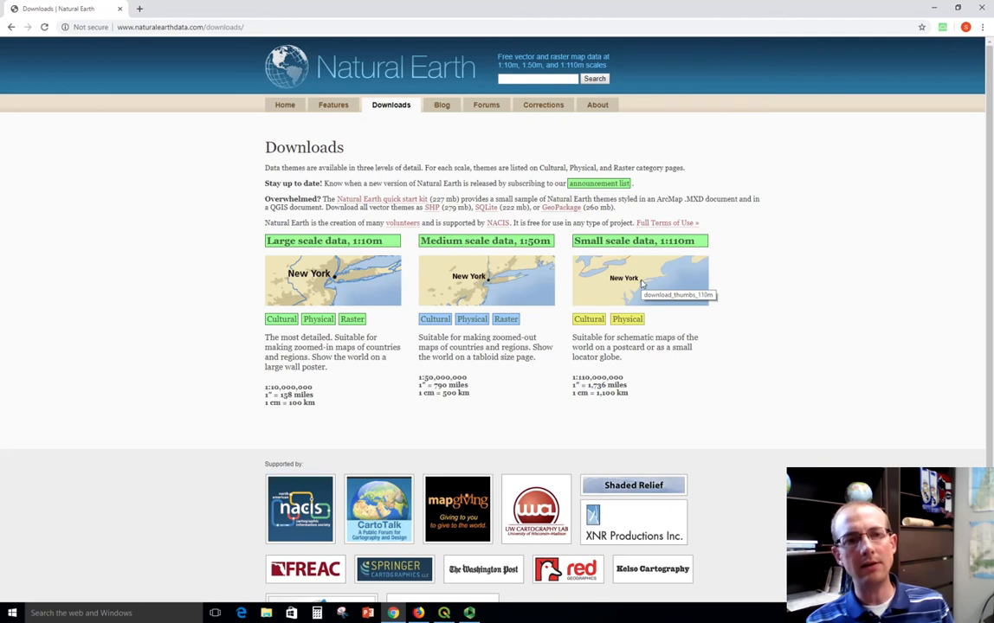
{"action": "mouse_move", "coordinate": [353, 270]}
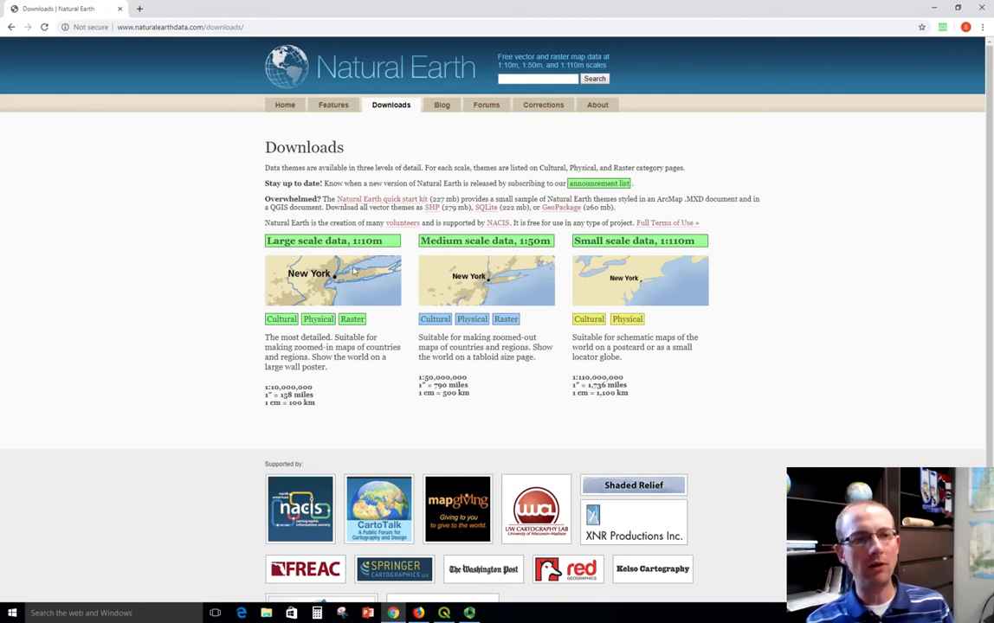
{"action": "mouse_move", "coordinate": [308, 309]}
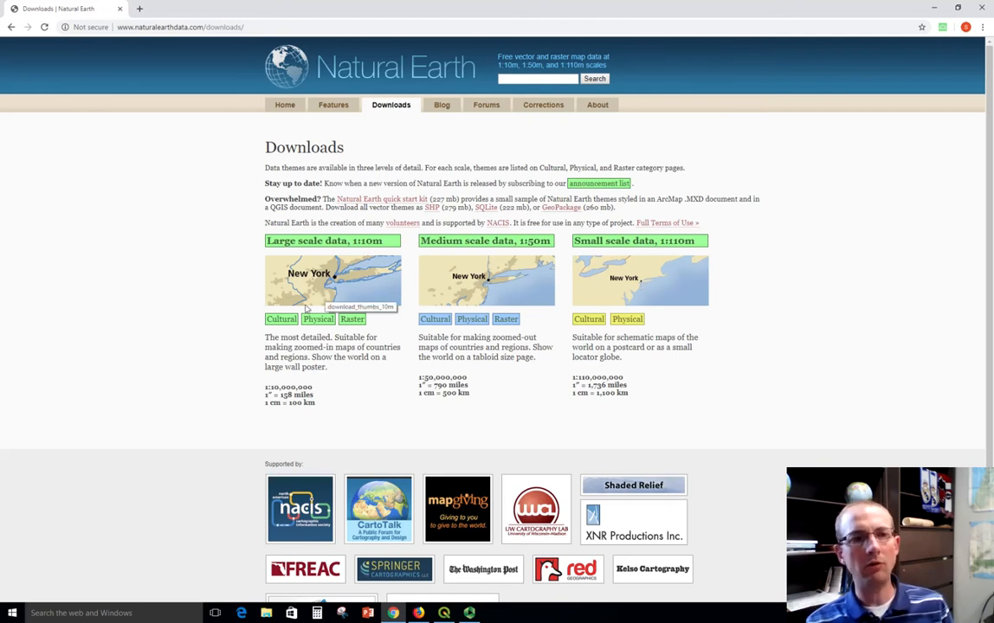
{"action": "mouse_move", "coordinate": [280, 319]}
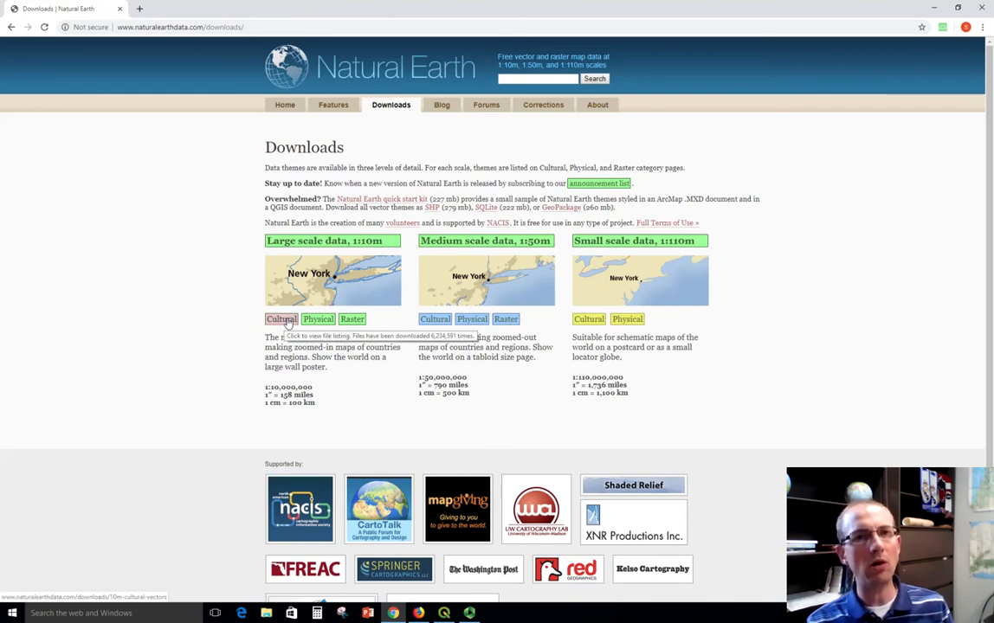
- Open the 1:10m Cultural vectors page and download Admin 1 states and provinces
{"action": "left_click", "coordinate": [280, 318]}
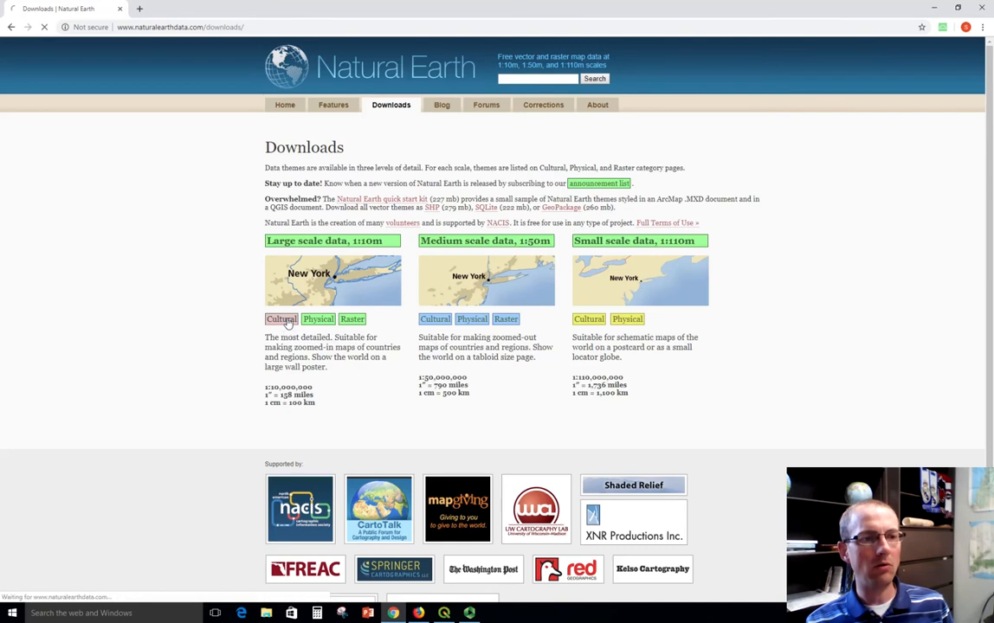
{"action": "left_click", "coordinate": [280, 319]}
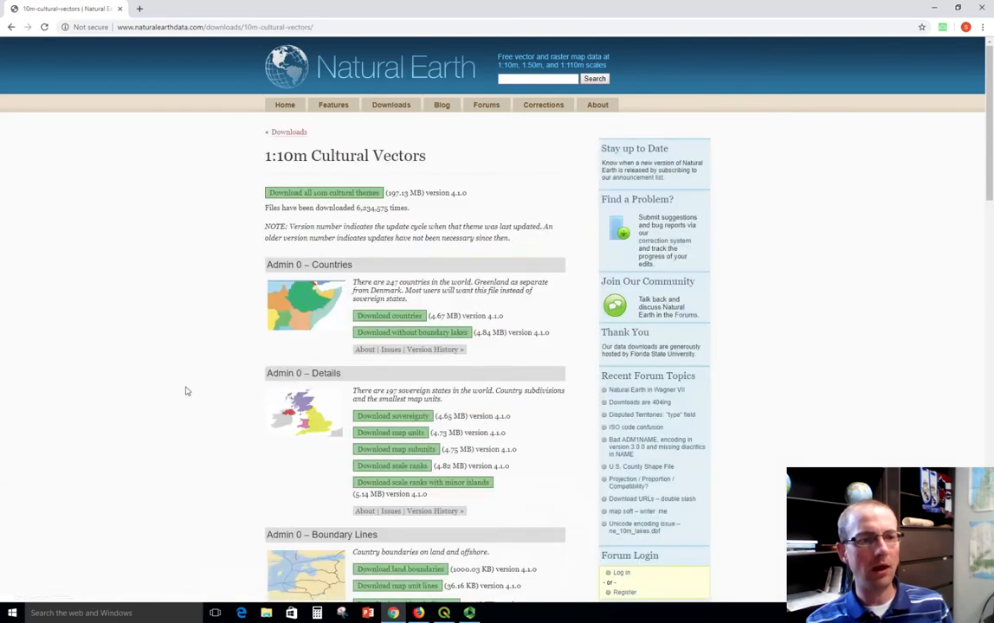
{"action": "mouse_move", "coordinate": [326, 271]}
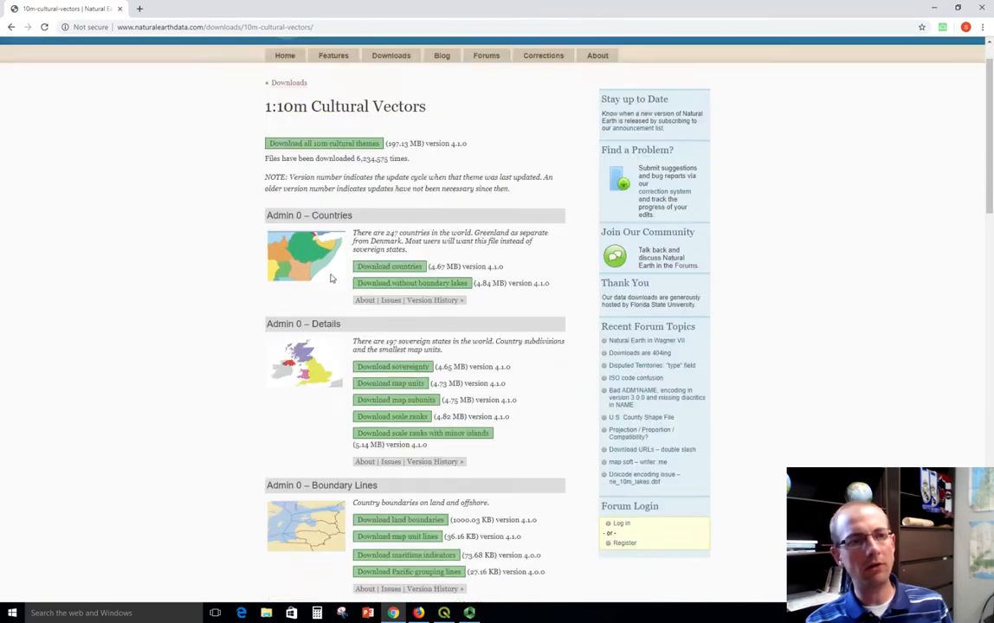
{"action": "scroll", "scroll_direction": "down", "scroll_amount": 3}
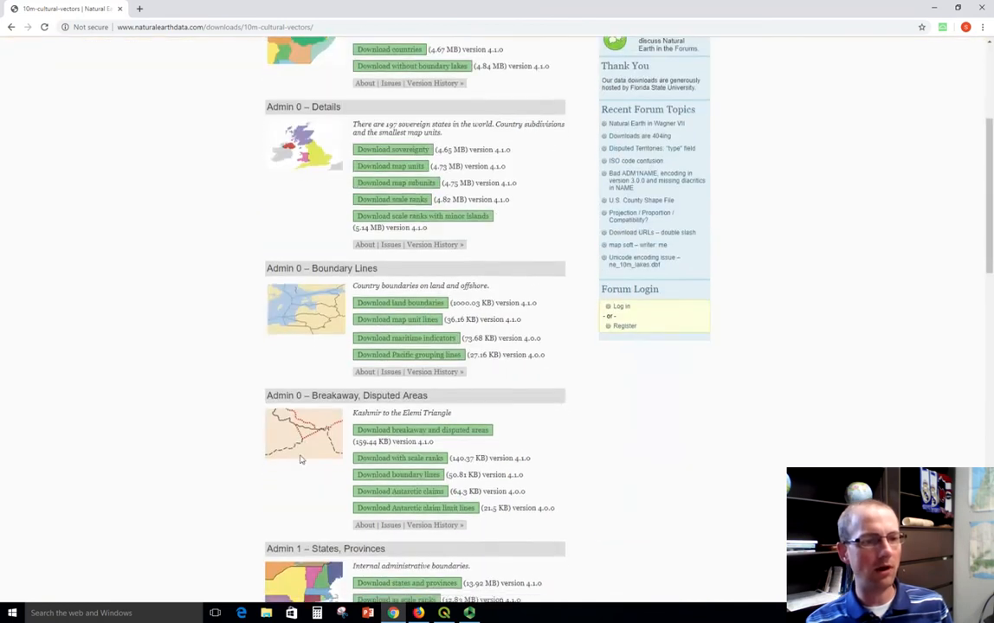
{"action": "scroll", "scroll_direction": "down", "scroll_amount": 3}
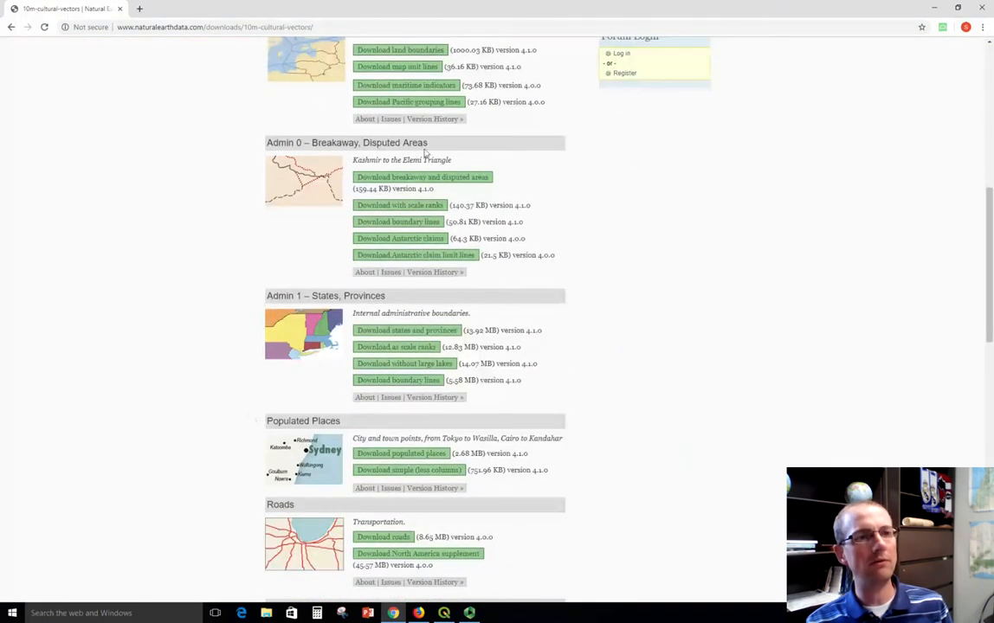
{"action": "mouse_move", "coordinate": [405, 330]}
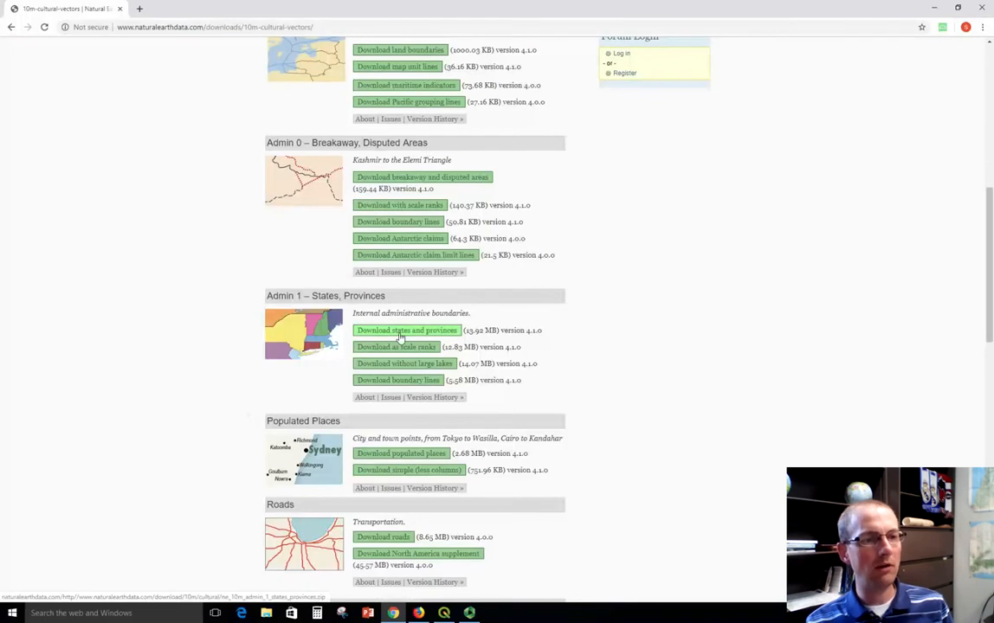
{"action": "mouse_move", "coordinate": [407, 330]}
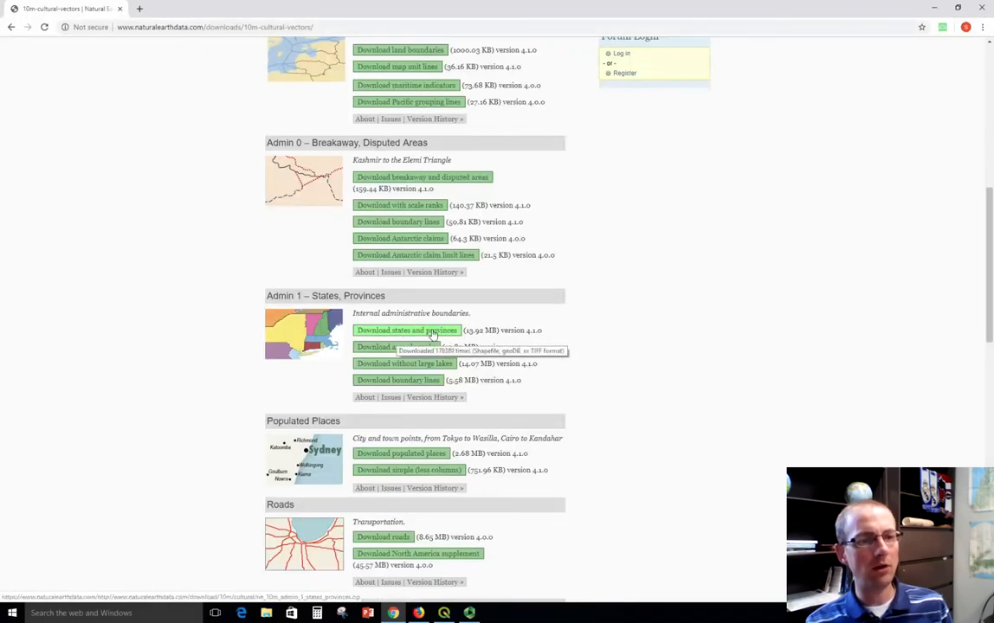
{"action": "mouse_move", "coordinate": [467, 347]}
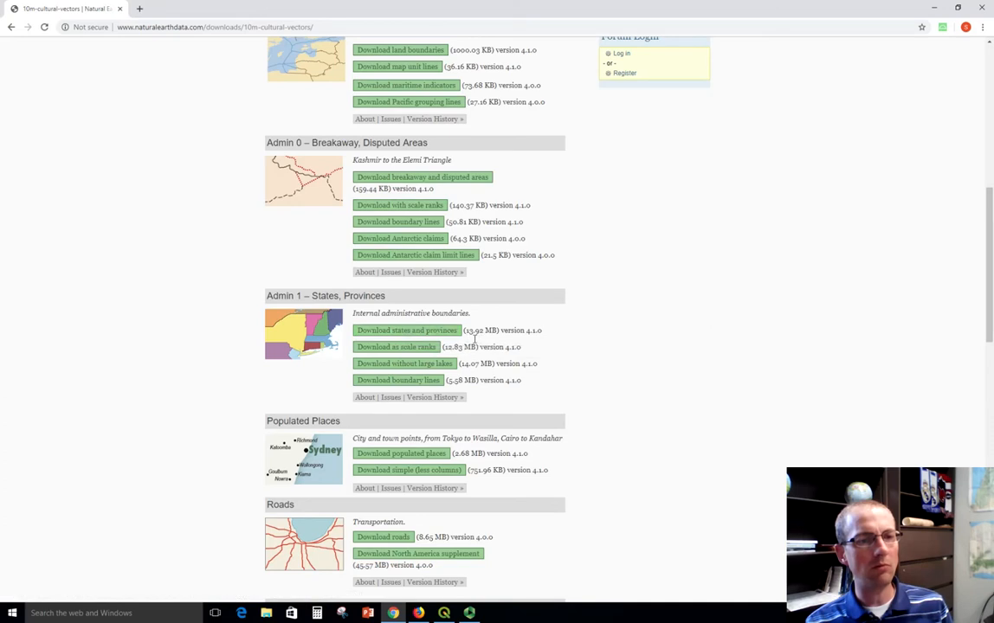
{"action": "left_click", "coordinate": [406, 329]}
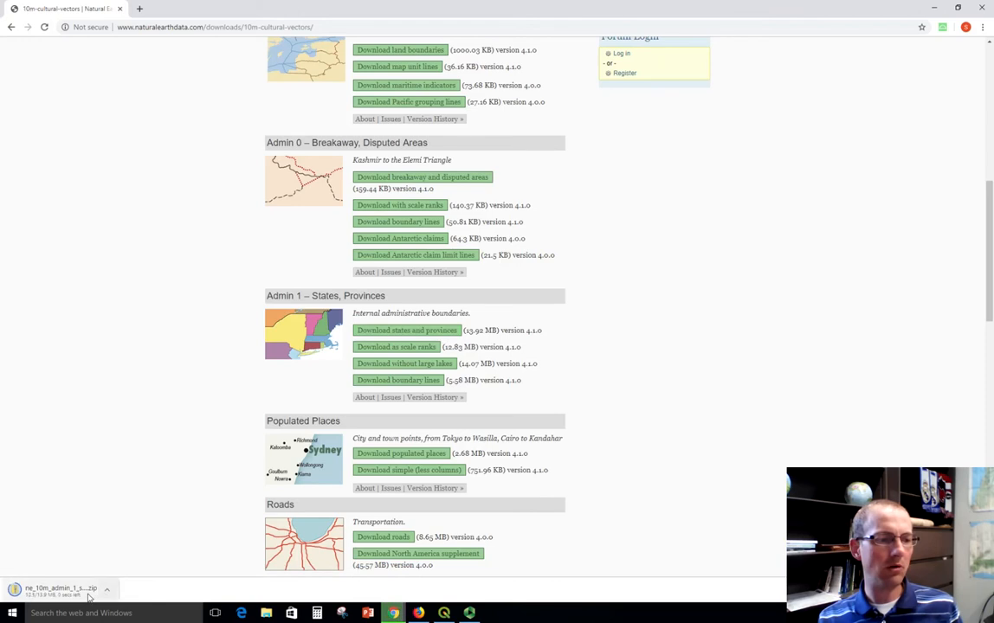
- Copy ne_10m_admin_1_states_provinces.zip from Downloads into C:\demo
{"action": "left_click", "coordinate": [107, 590]}
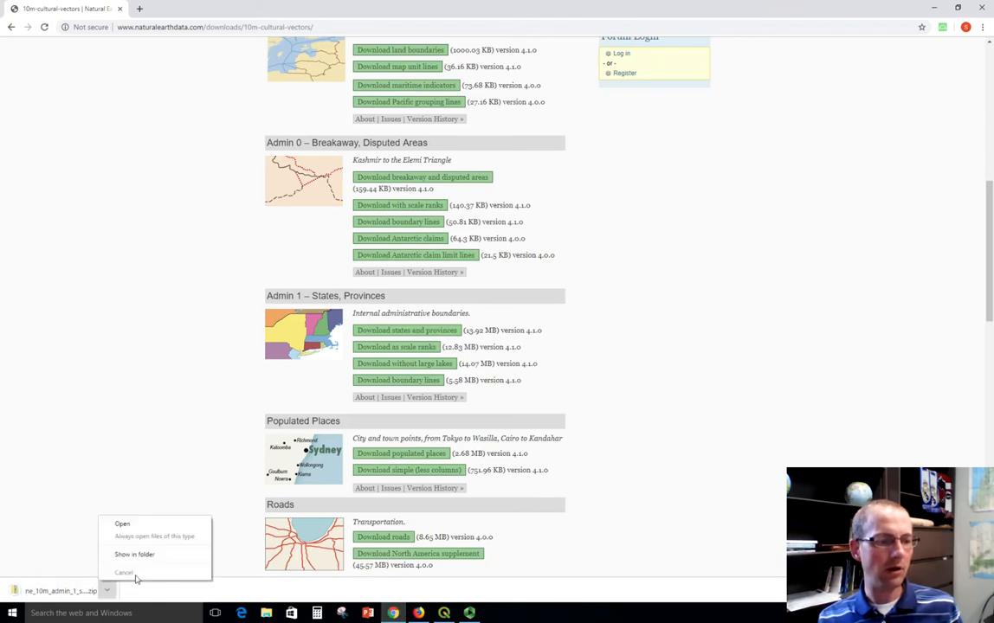
{"action": "left_click", "coordinate": [135, 554]}
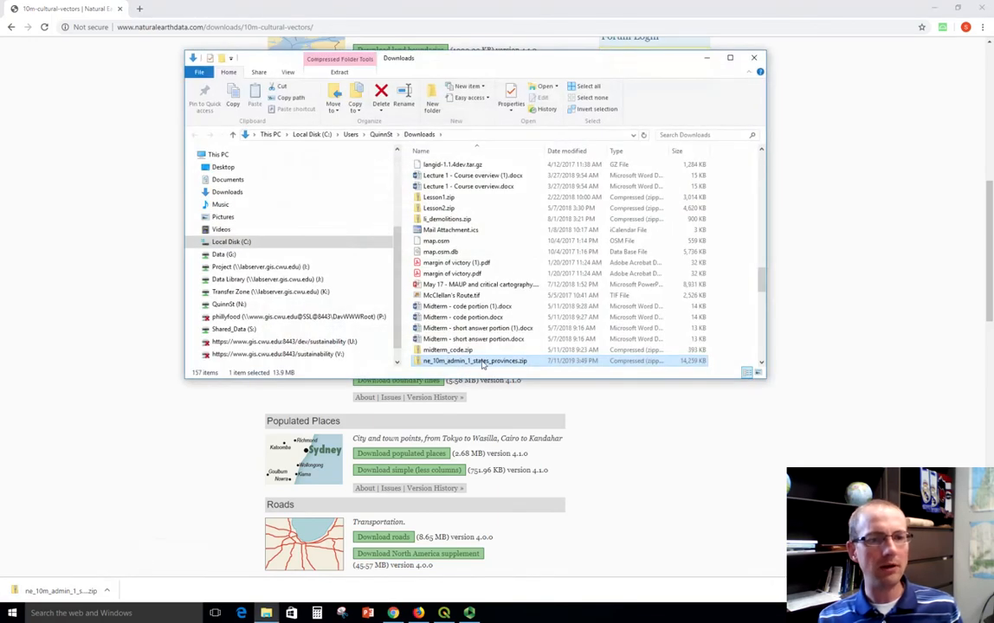
{"action": "right_click", "coordinate": [474, 360]}
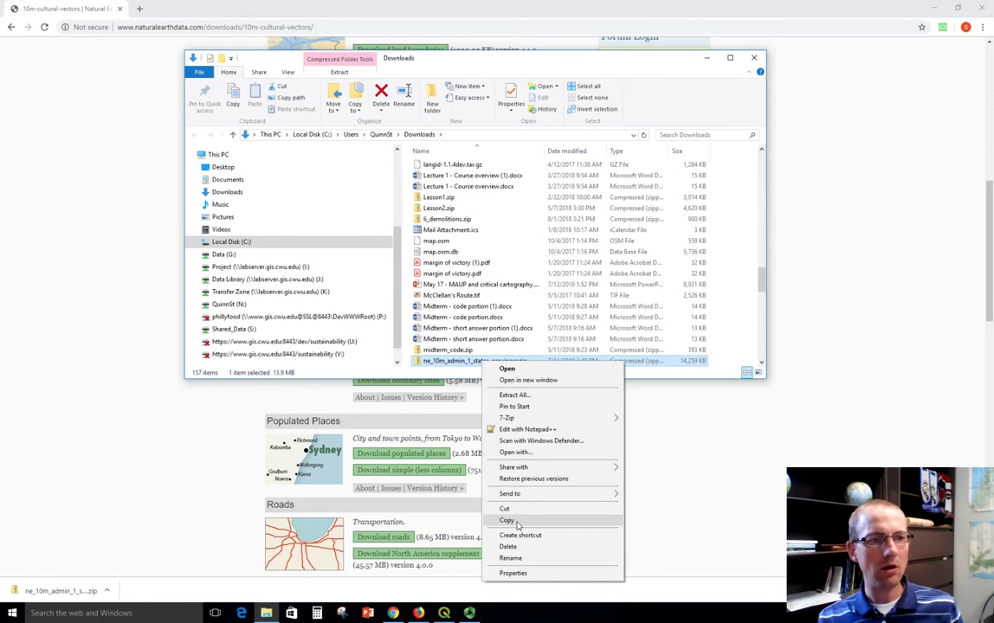
{"action": "left_click", "coordinate": [231, 242]}
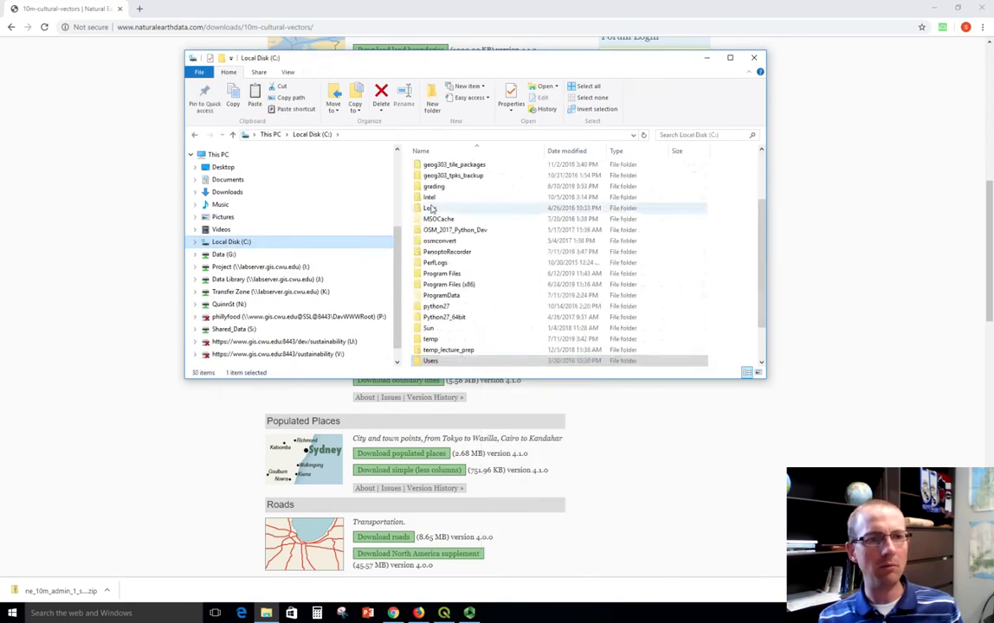
{"action": "scroll", "scroll_direction": "up", "scroll_amount": 3}
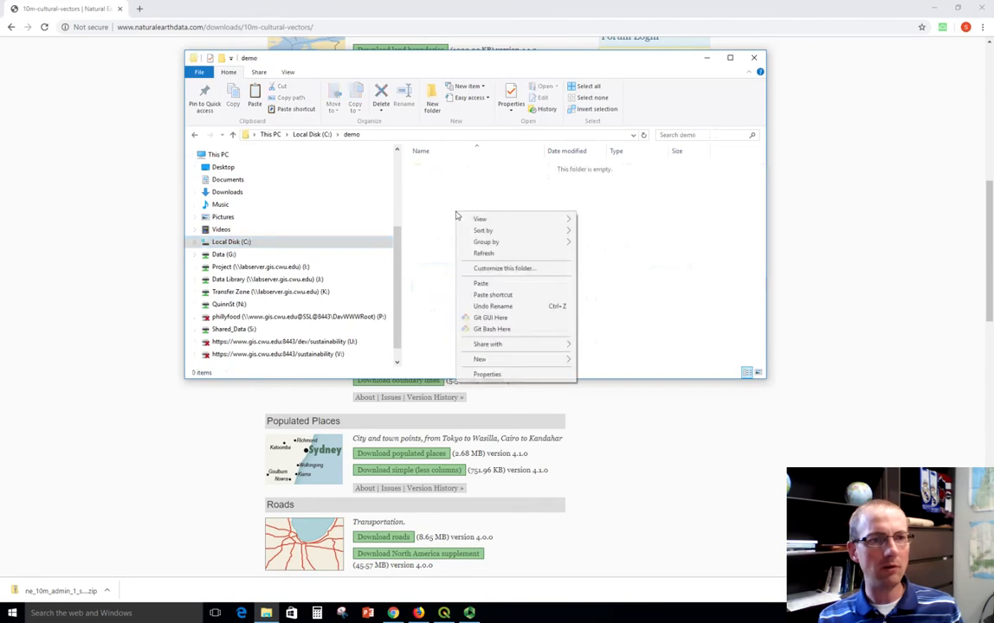
{"action": "left_click", "coordinate": [481, 283]}
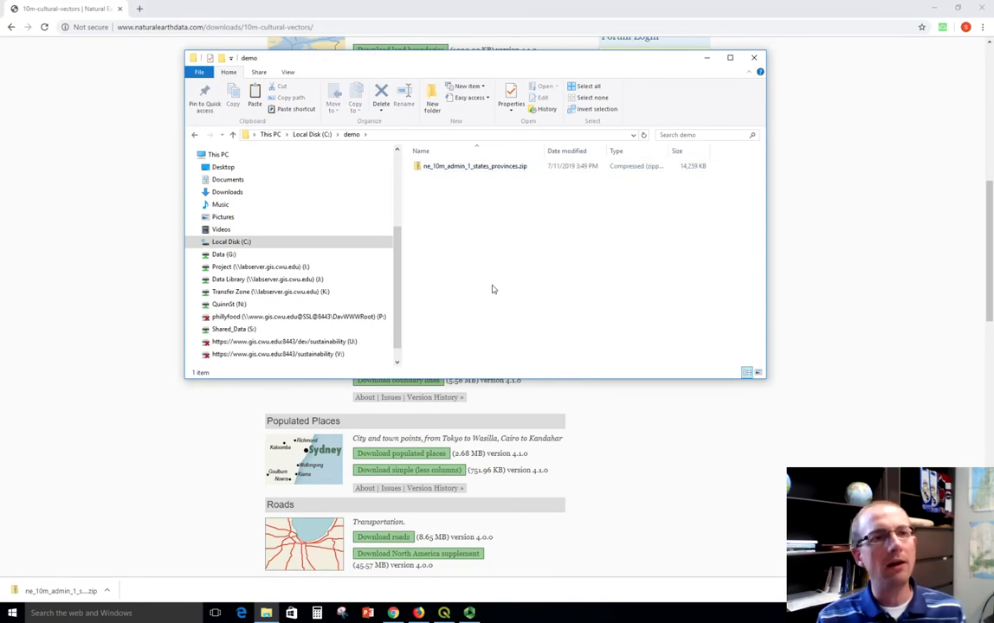
{"action": "left_click", "coordinate": [474, 165]}
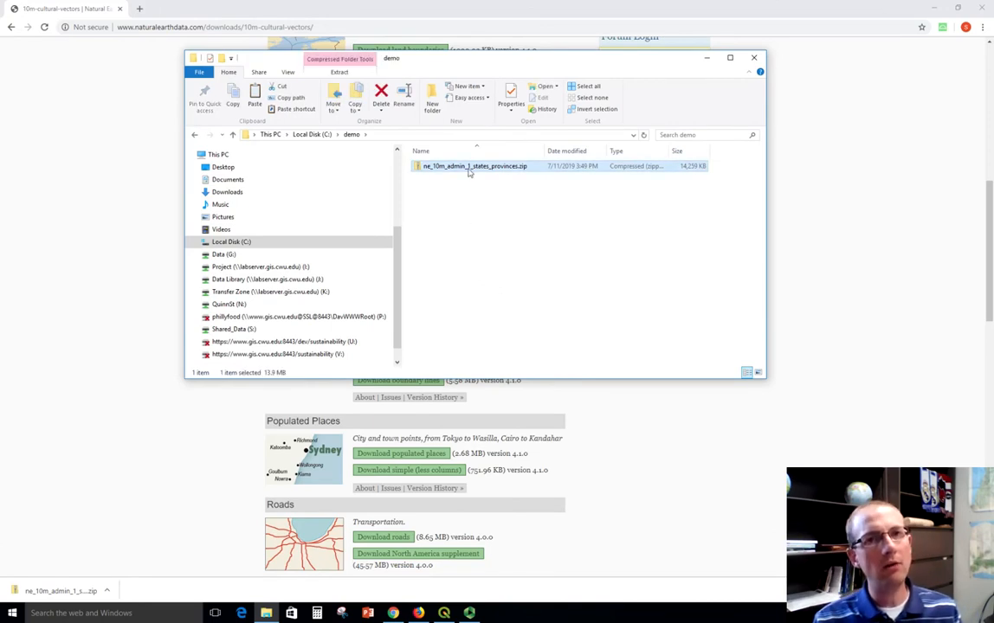
{"action": "right_click", "coordinate": [474, 165]}
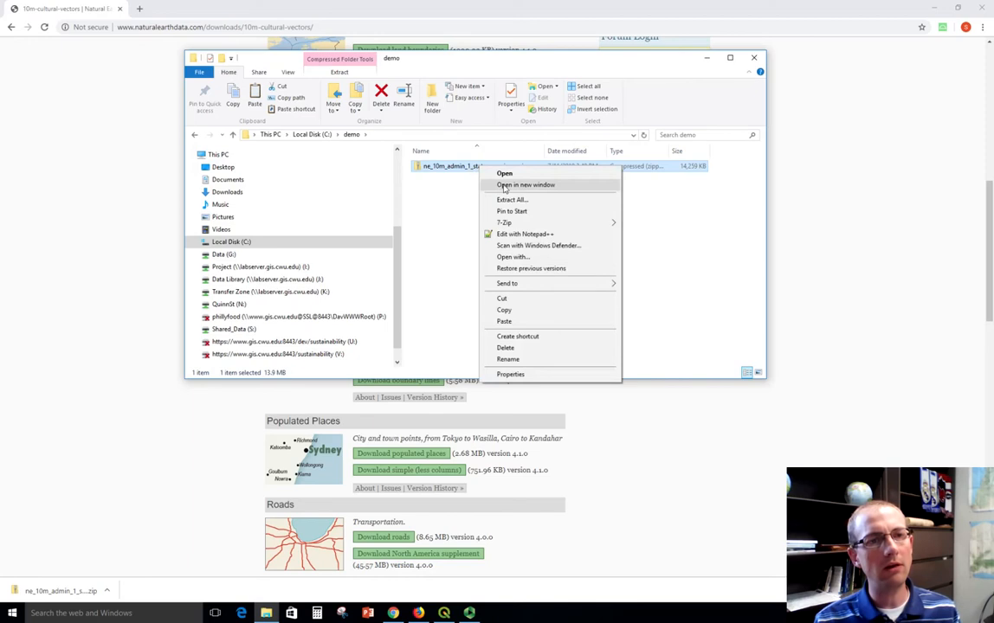
{"action": "mouse_move", "coordinate": [510, 200]}
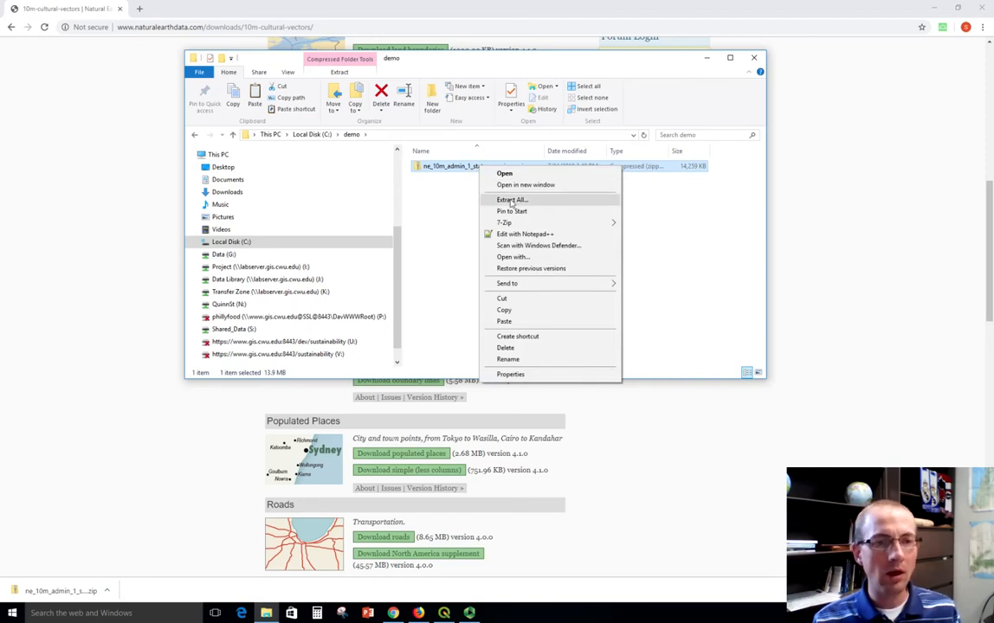
{"action": "mouse_move", "coordinate": [500, 213]}
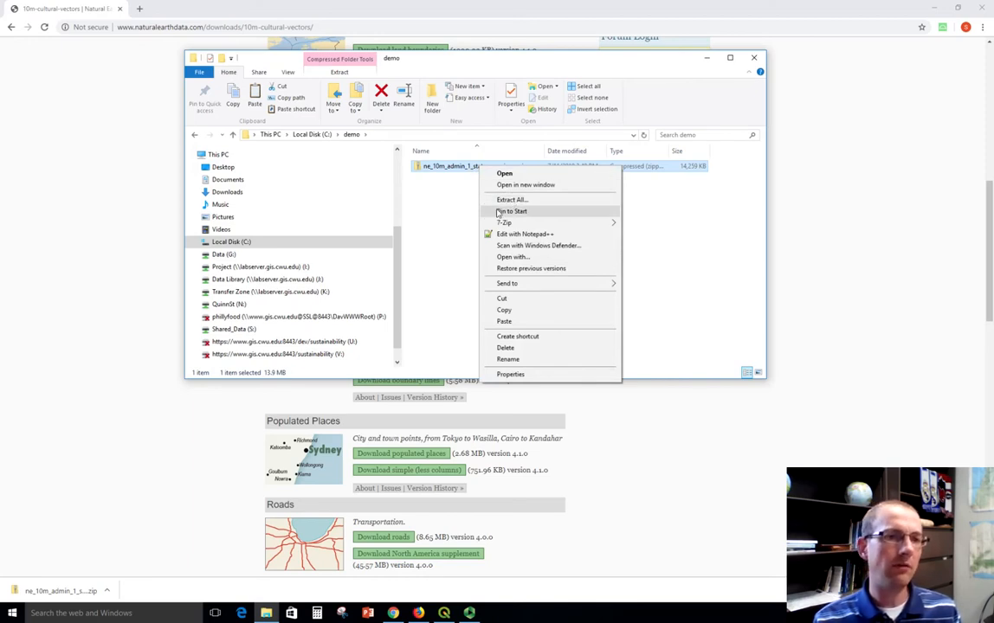
{"action": "left_click", "coordinate": [485, 182]}
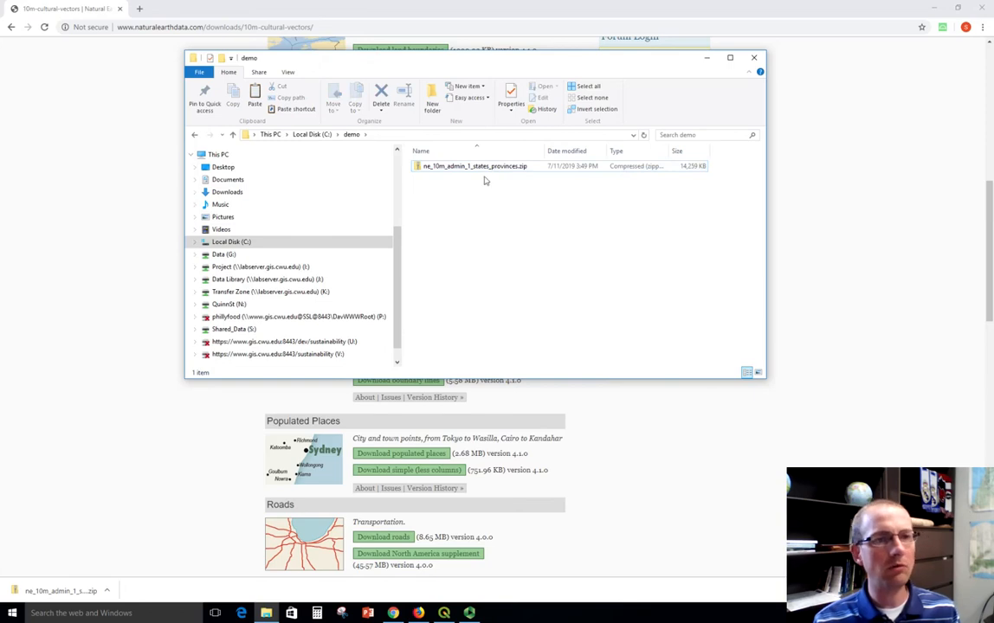
{"action": "left_click", "coordinate": [473, 165]}
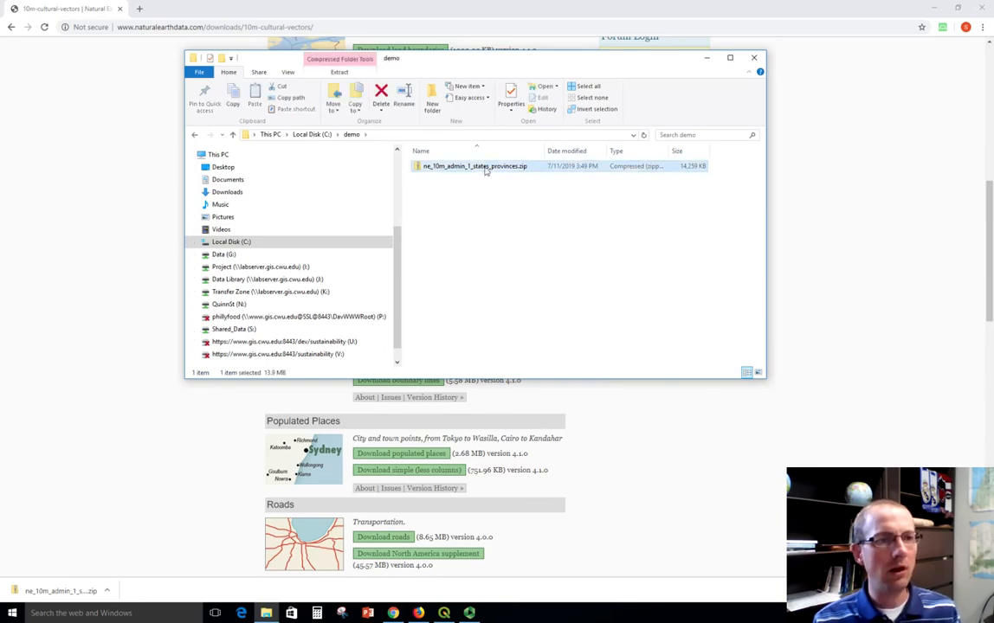
{"action": "double_click", "coordinate": [473, 166]}
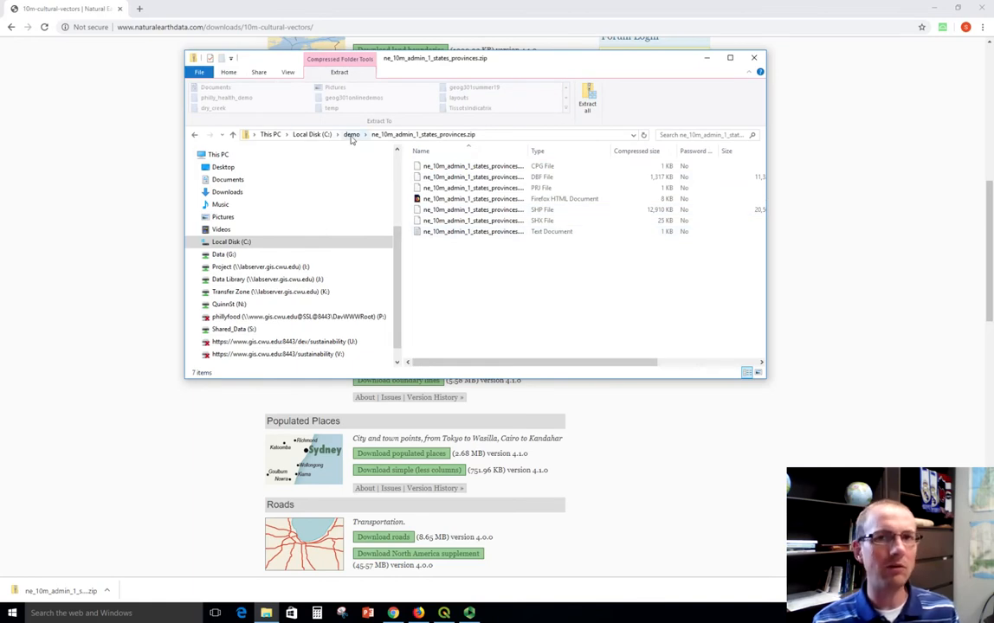
{"action": "left_click", "coordinate": [350, 134]}
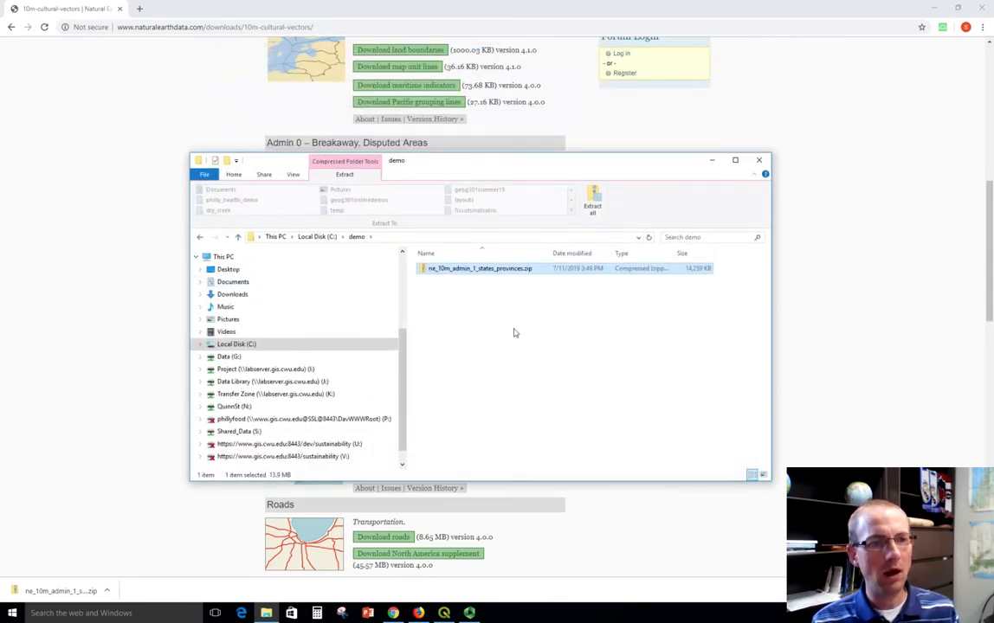
{"action": "mouse_move", "coordinate": [551, 315]}
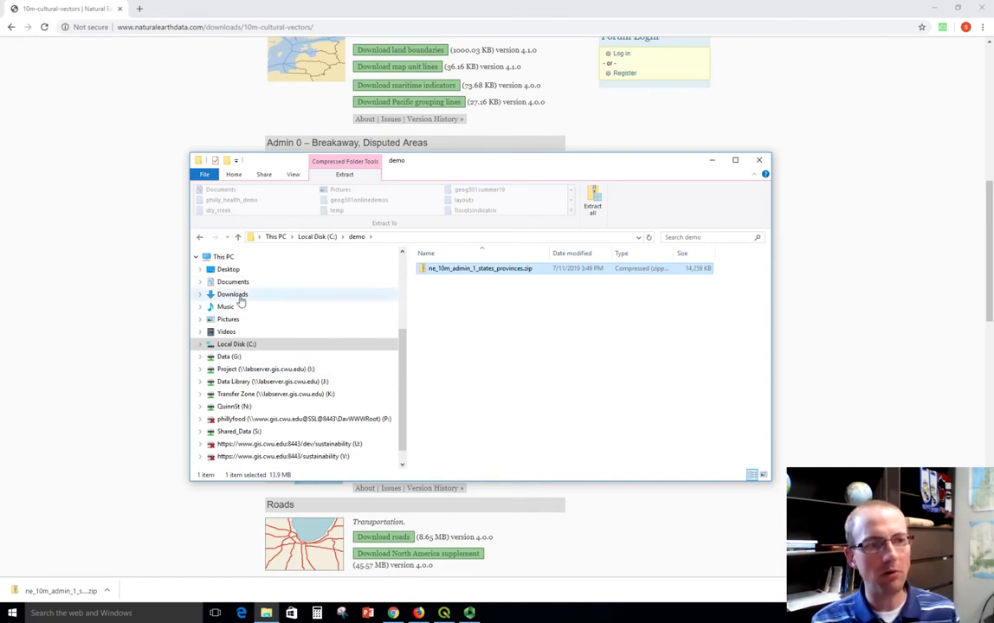
- Browse to C:\demo and start Extract All on the states/provinces zip
{"action": "left_click", "coordinate": [231, 293]}
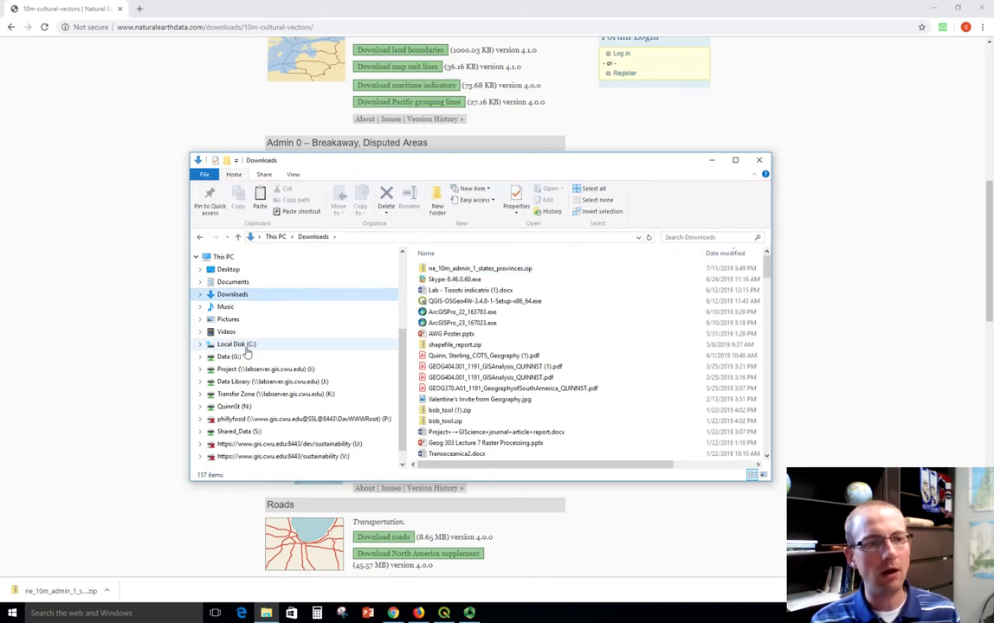
{"action": "left_click", "coordinate": [236, 343]}
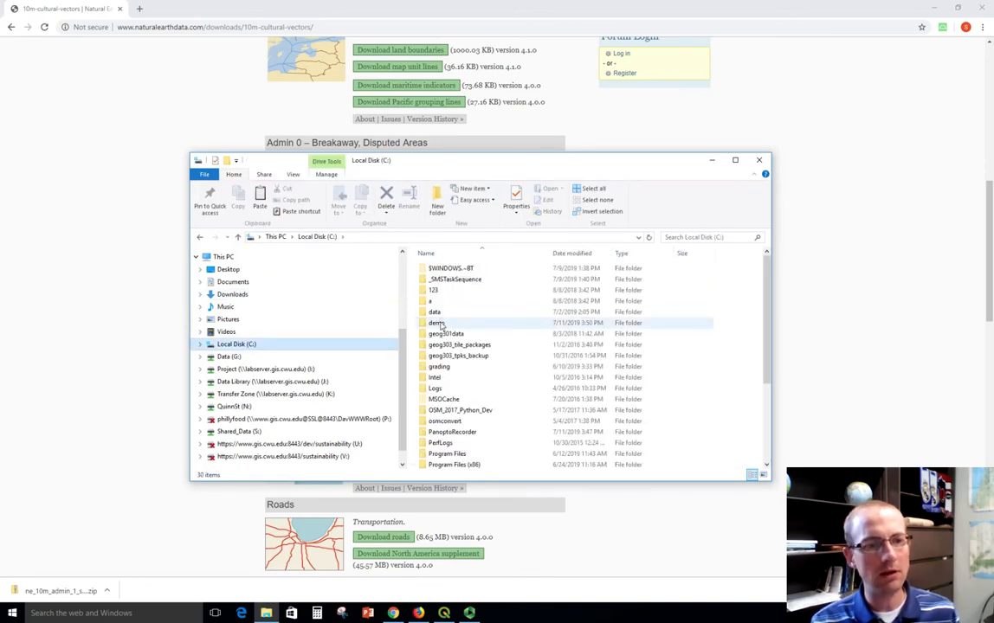
{"action": "double_click", "coordinate": [434, 323]}
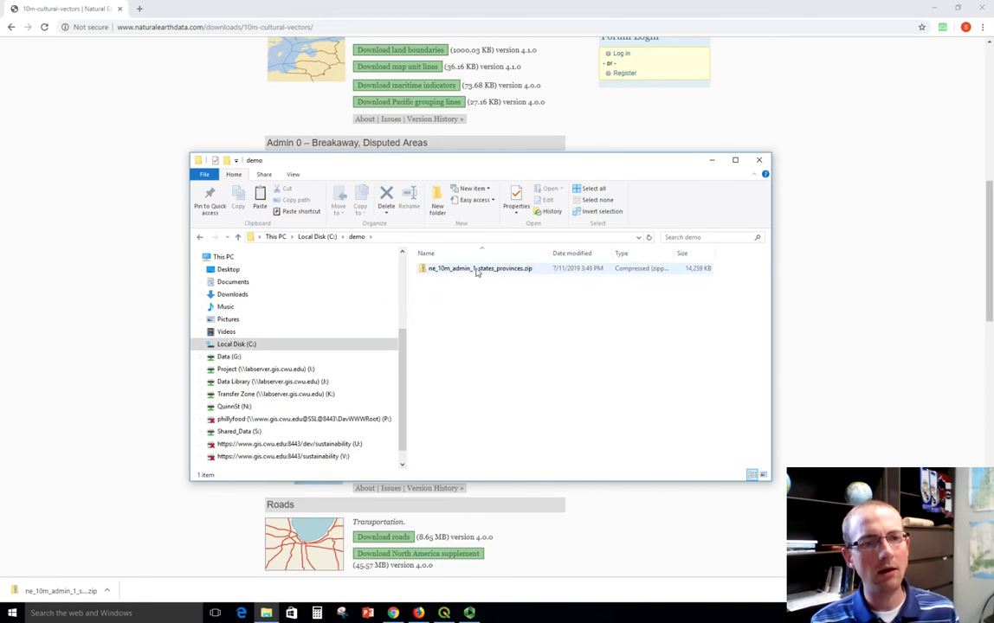
{"action": "left_click", "coordinate": [479, 268]}
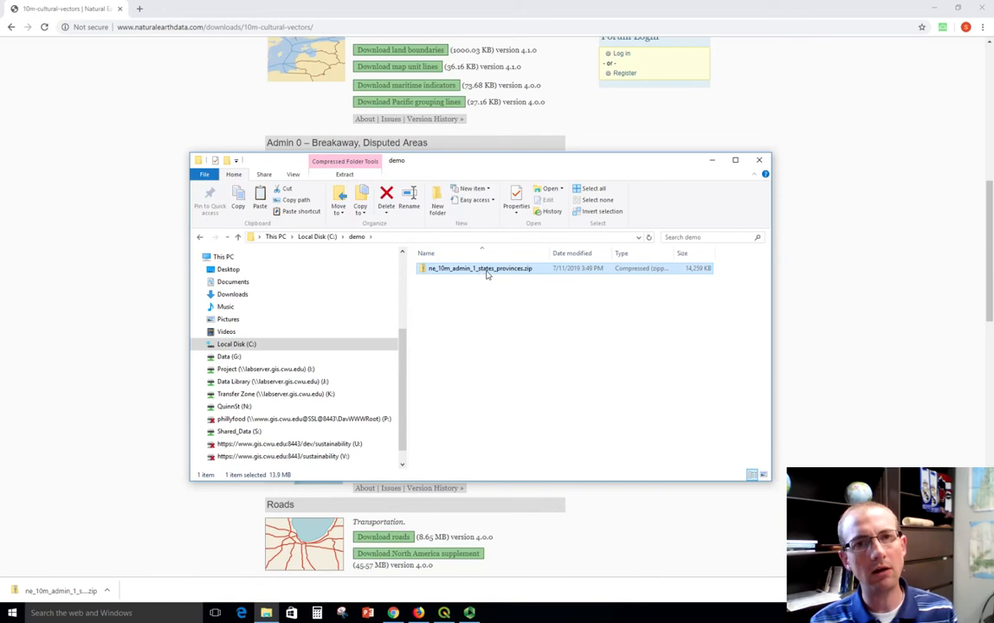
{"action": "right_click", "coordinate": [479, 267]}
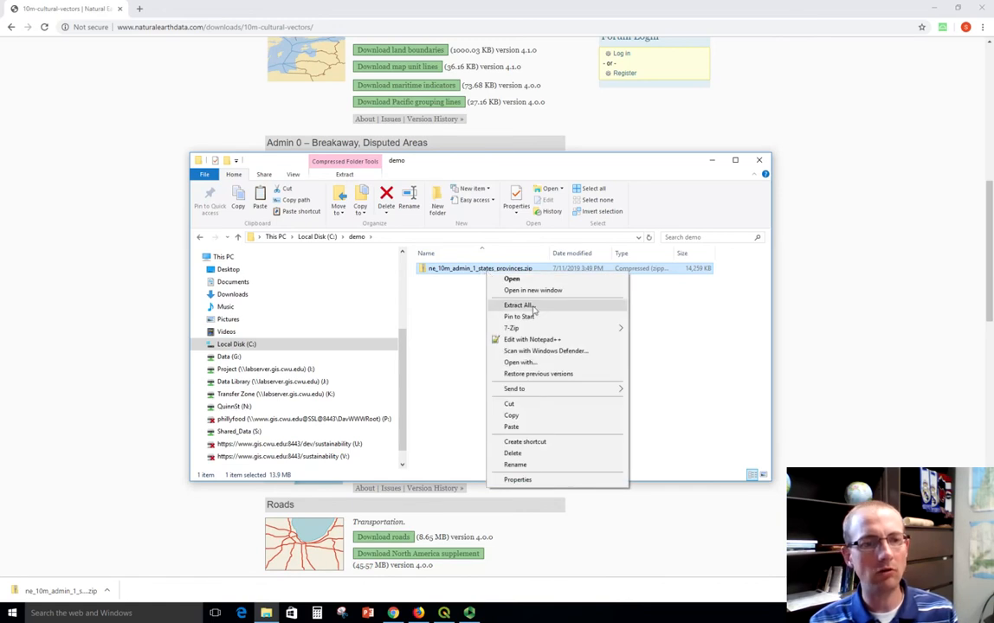
{"action": "left_click", "coordinate": [519, 304]}
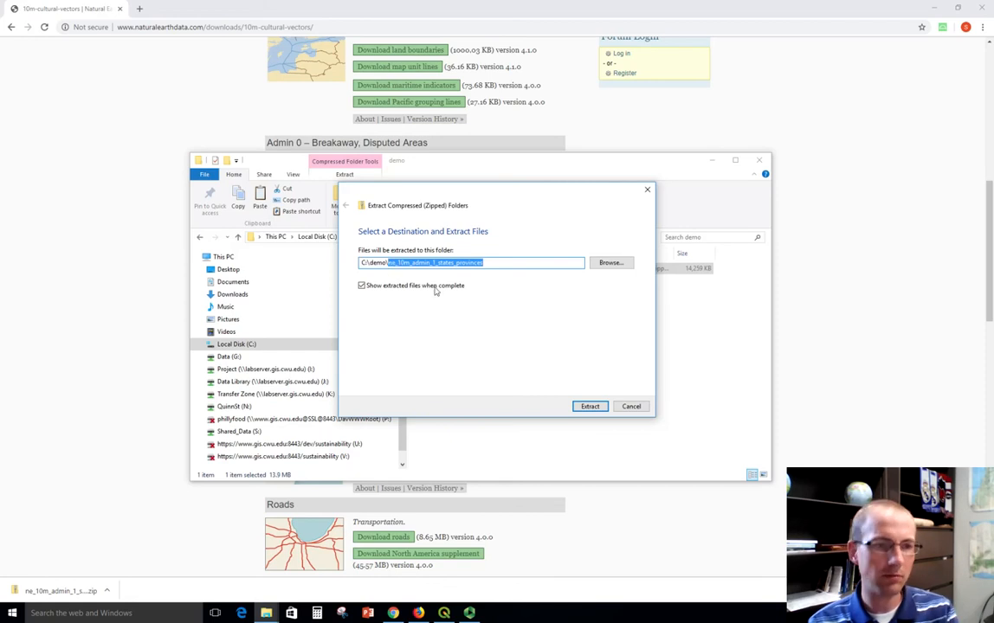
- Extract the shapefile files straight into C:\demo, then delete the zip
{"action": "left_click", "coordinate": [589, 406]}
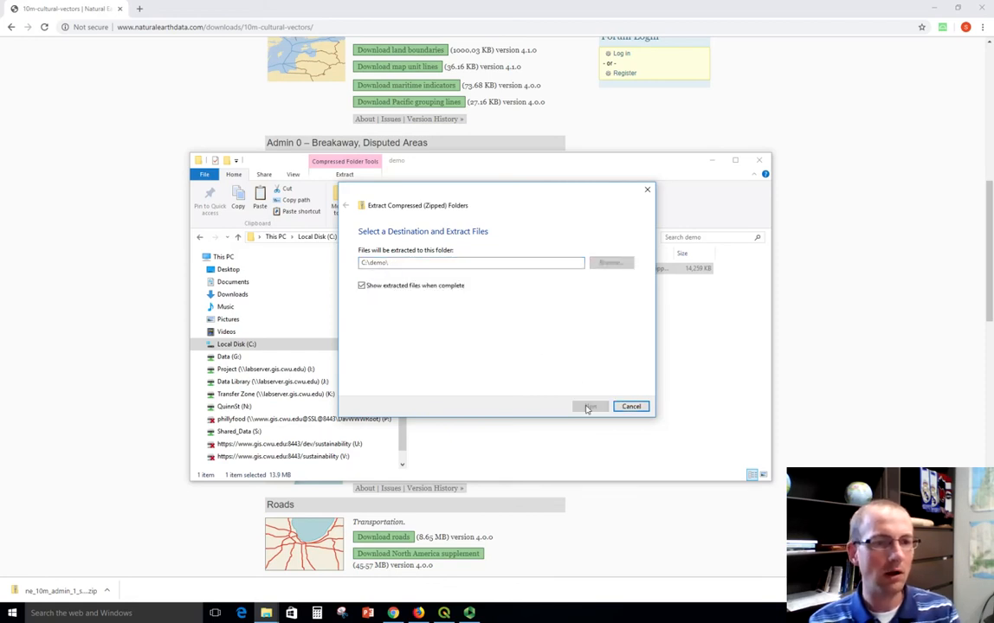
{"action": "left_click", "coordinate": [591, 406]}
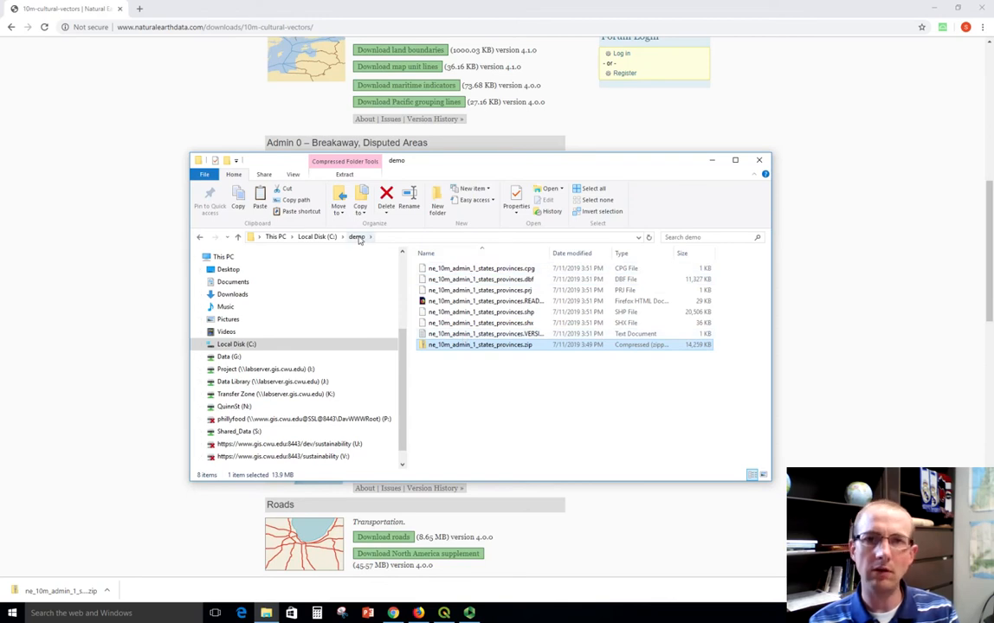
{"action": "mouse_move", "coordinate": [532, 370]}
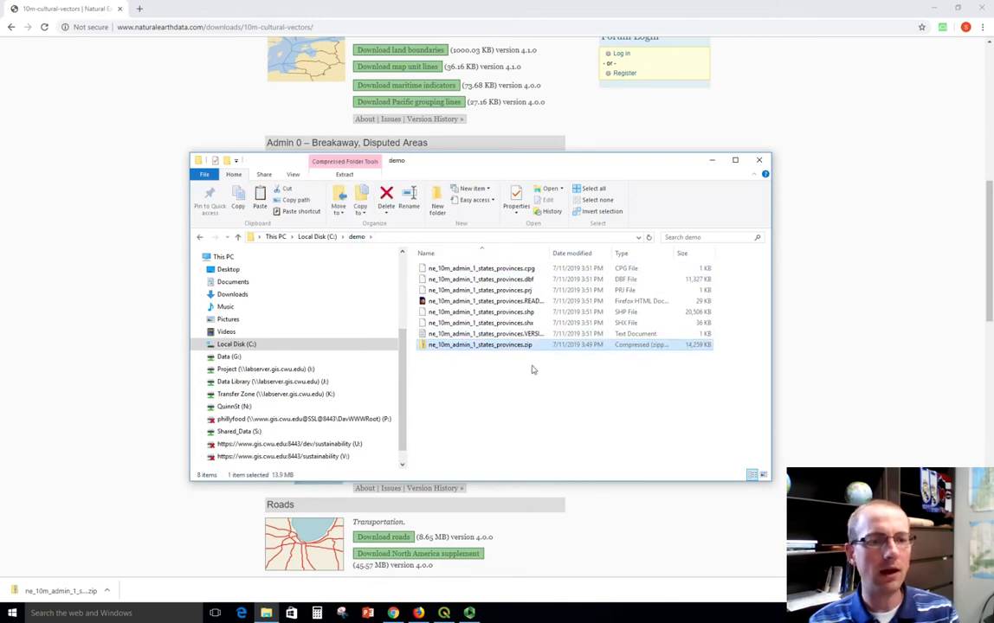
{"action": "mouse_move", "coordinate": [644, 360]}
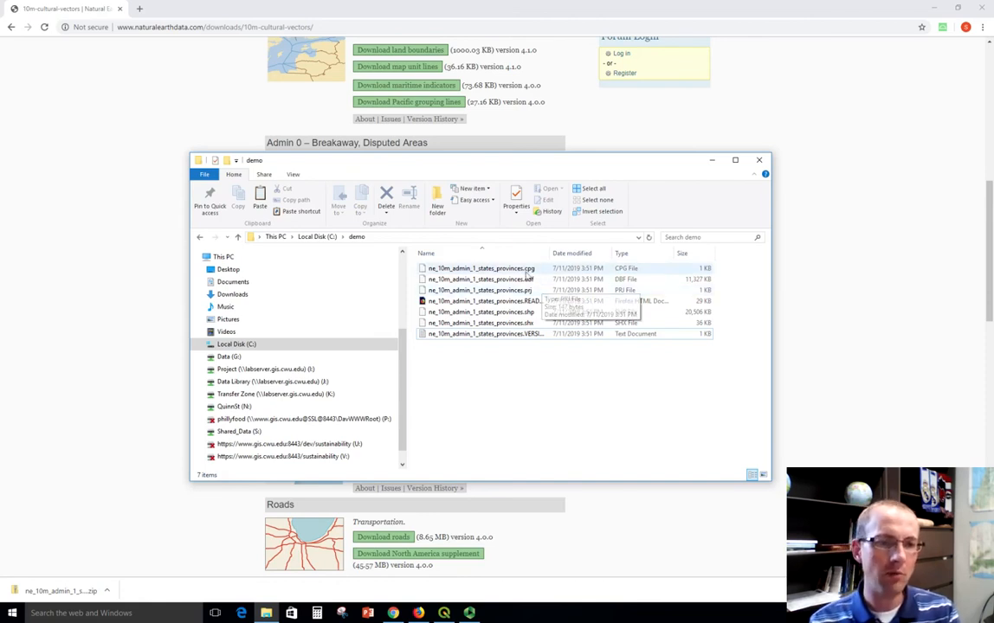
{"action": "mouse_move", "coordinate": [606, 279]}
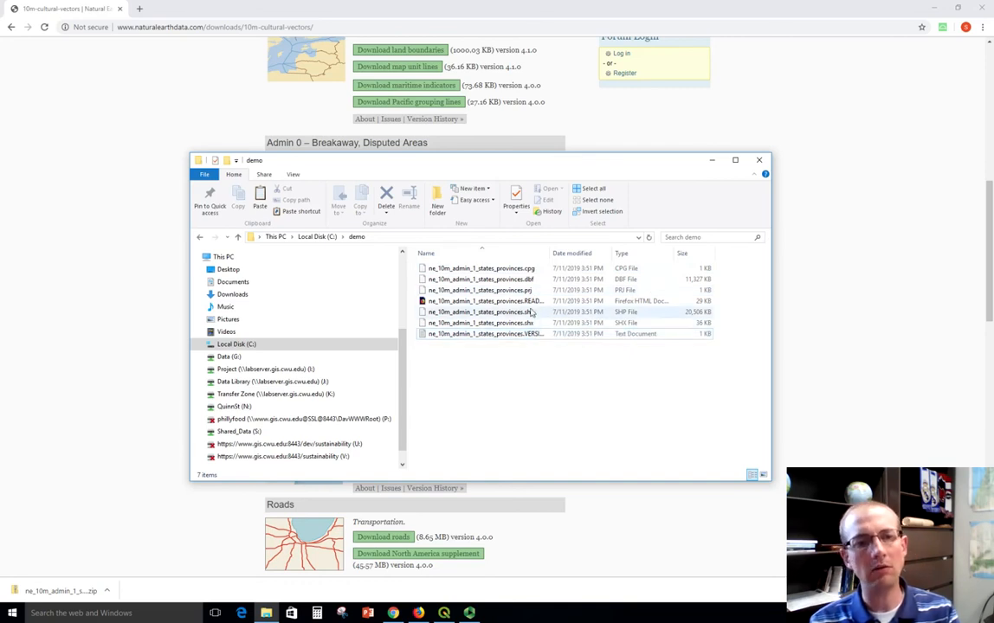
{"action": "left_click", "coordinate": [481, 312]}
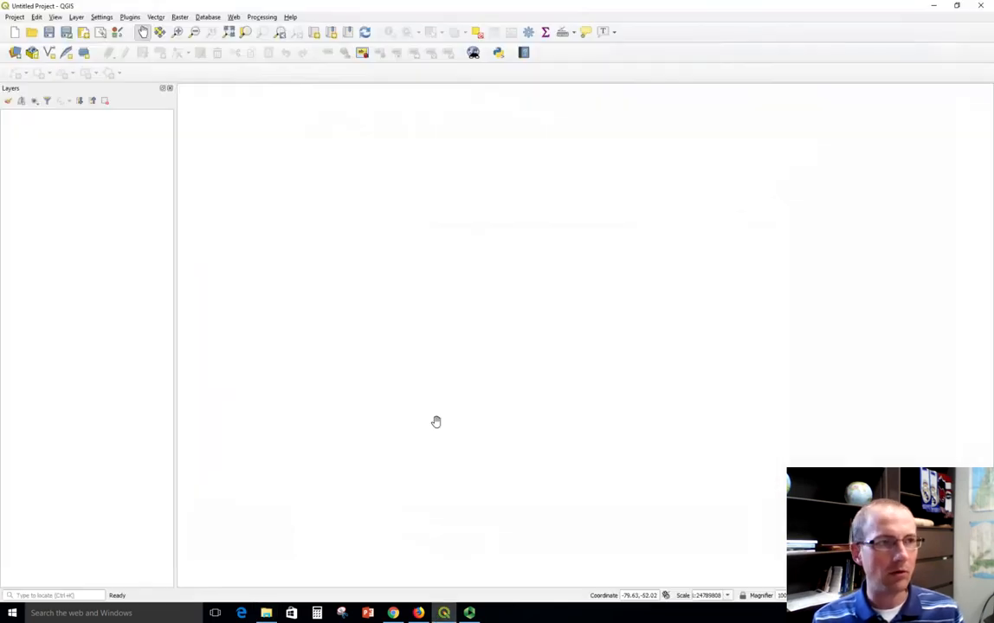
{"action": "mouse_move", "coordinate": [14, 53]}
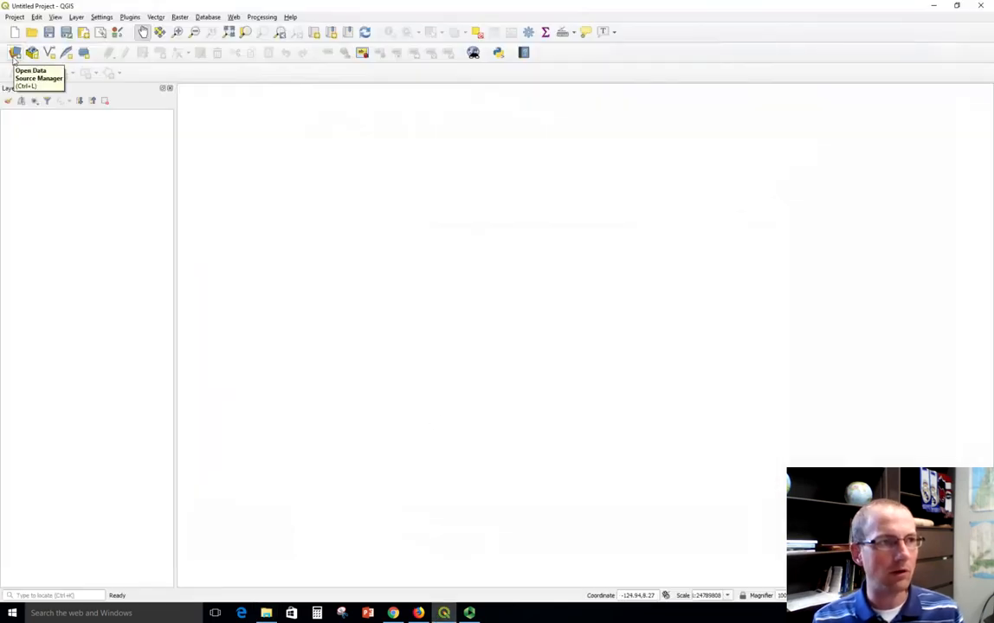
- Add C:\demo\ne_10m_admin_1_states_provinces.shp as a vector layer through Data Source Manager
{"action": "left_click", "coordinate": [15, 52]}
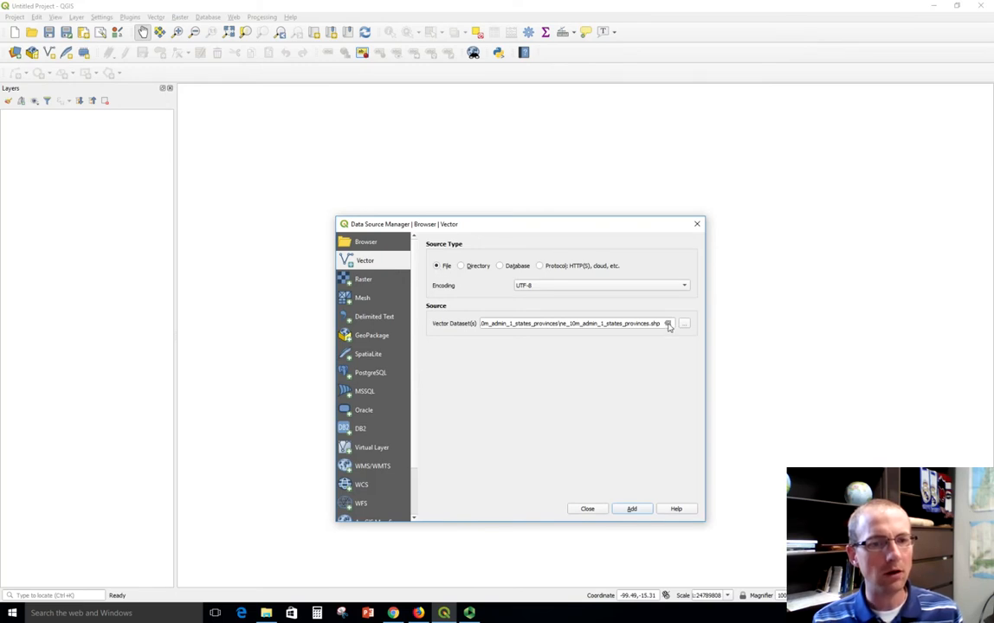
{"action": "left_click", "coordinate": [669, 322]}
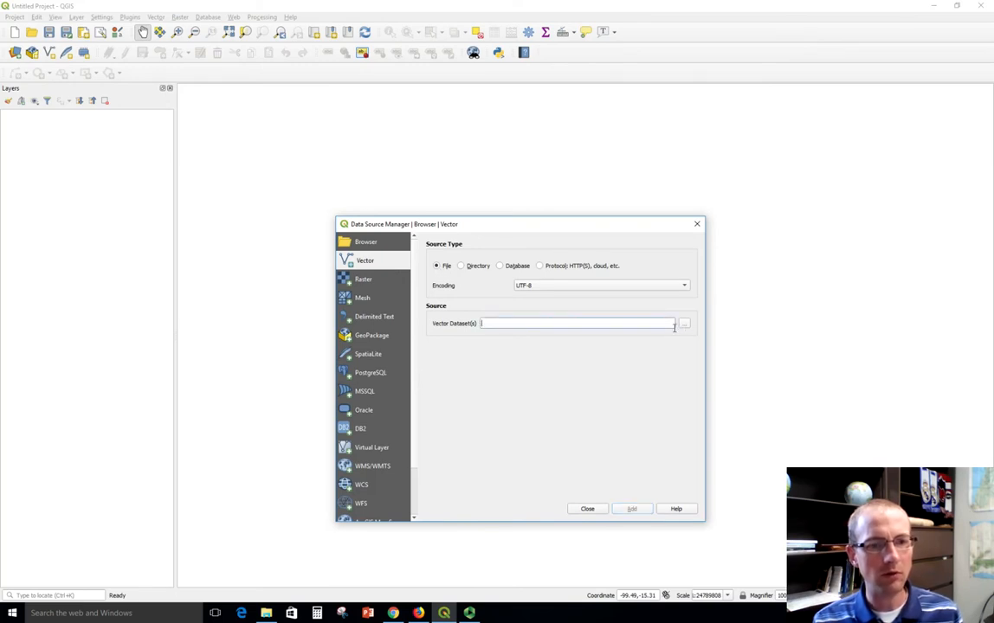
{"action": "left_click", "coordinate": [684, 323]}
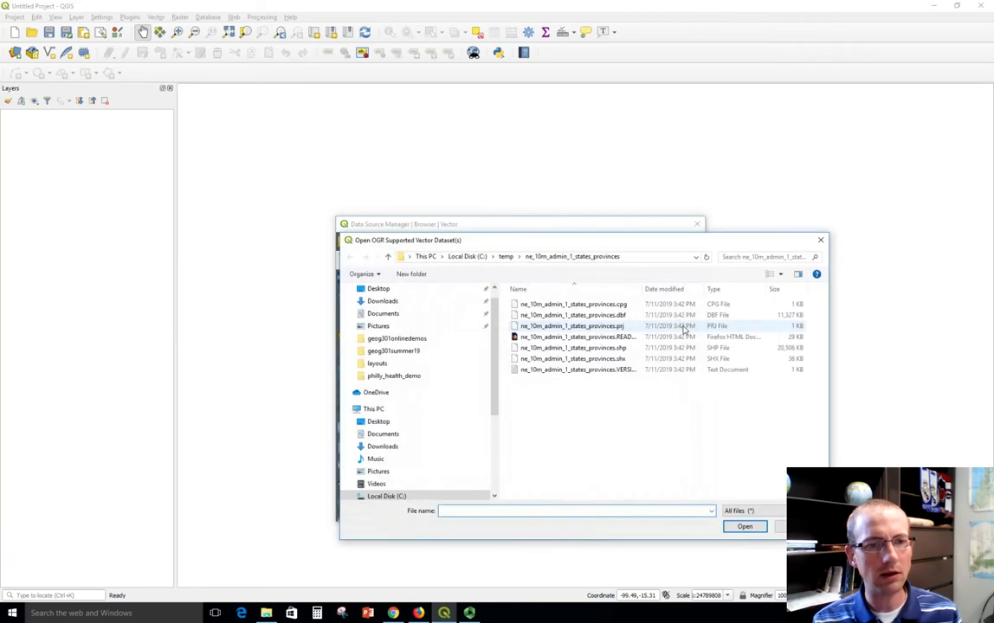
{"action": "left_click", "coordinate": [505, 256]}
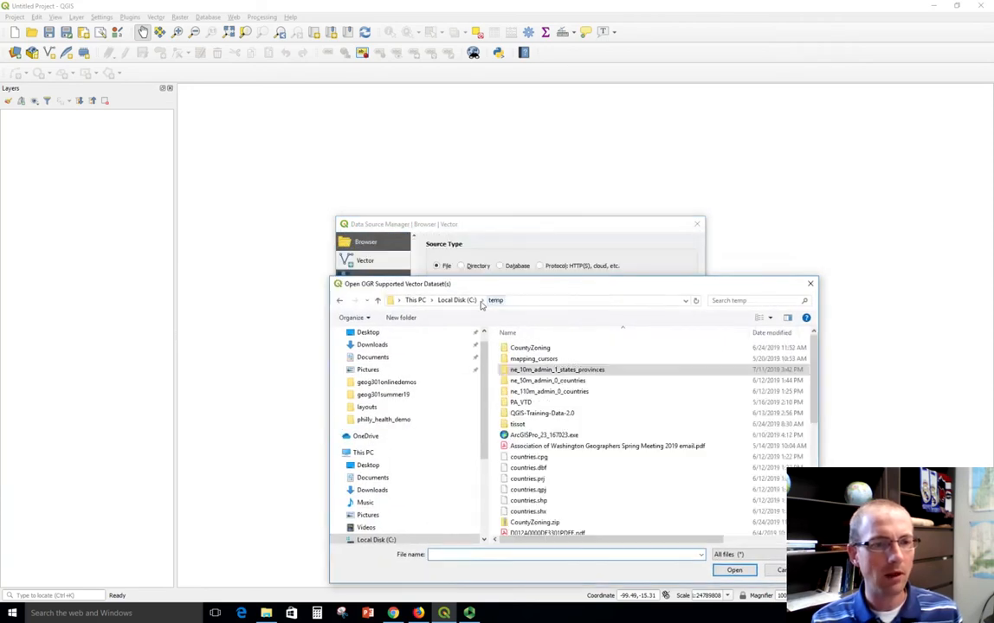
{"action": "left_click", "coordinate": [456, 301]}
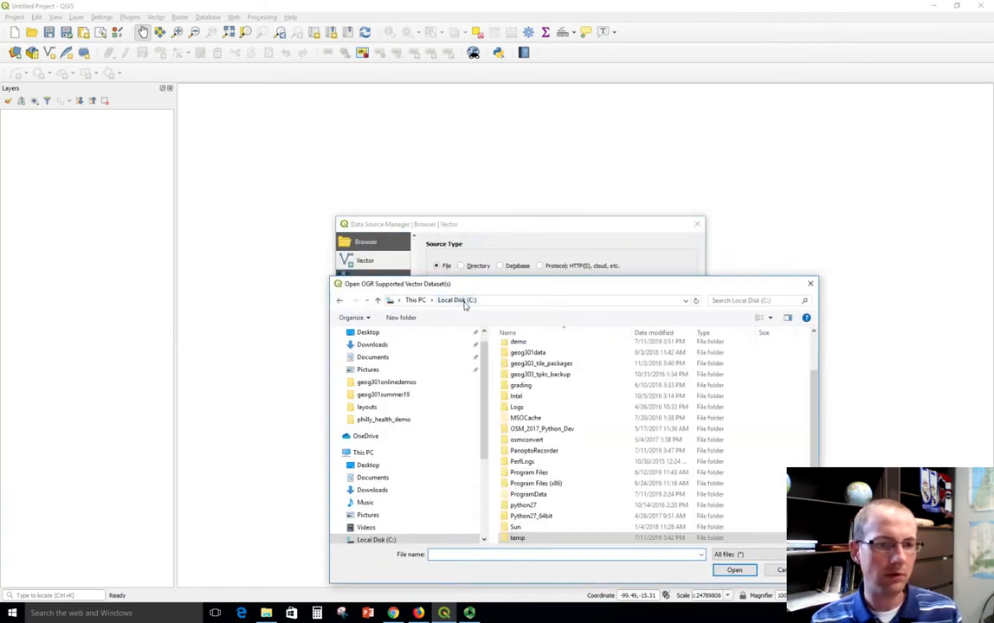
{"action": "mouse_move", "coordinate": [518, 341]}
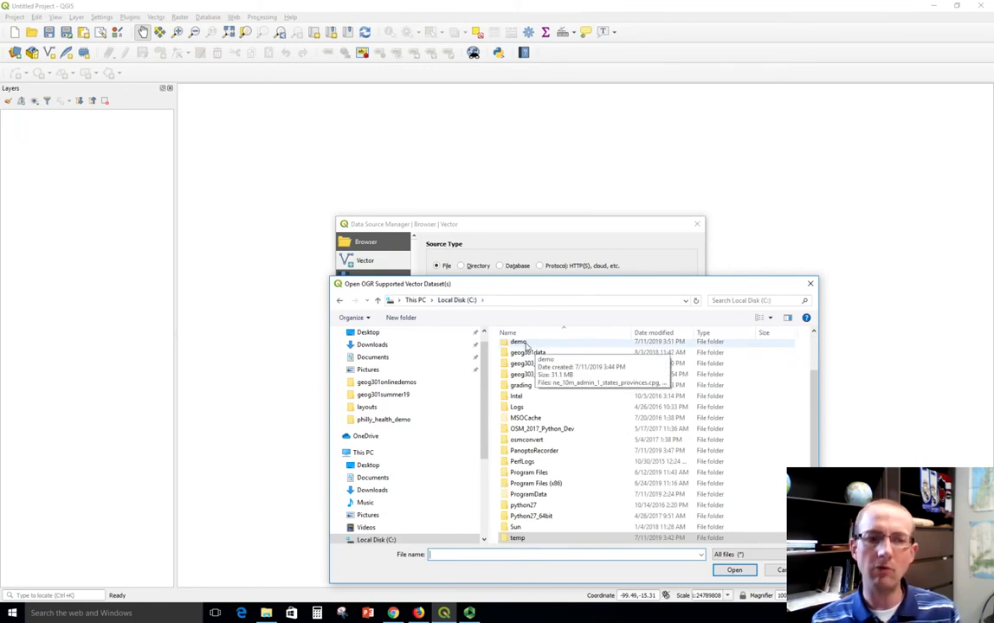
{"action": "double_click", "coordinate": [519, 341]}
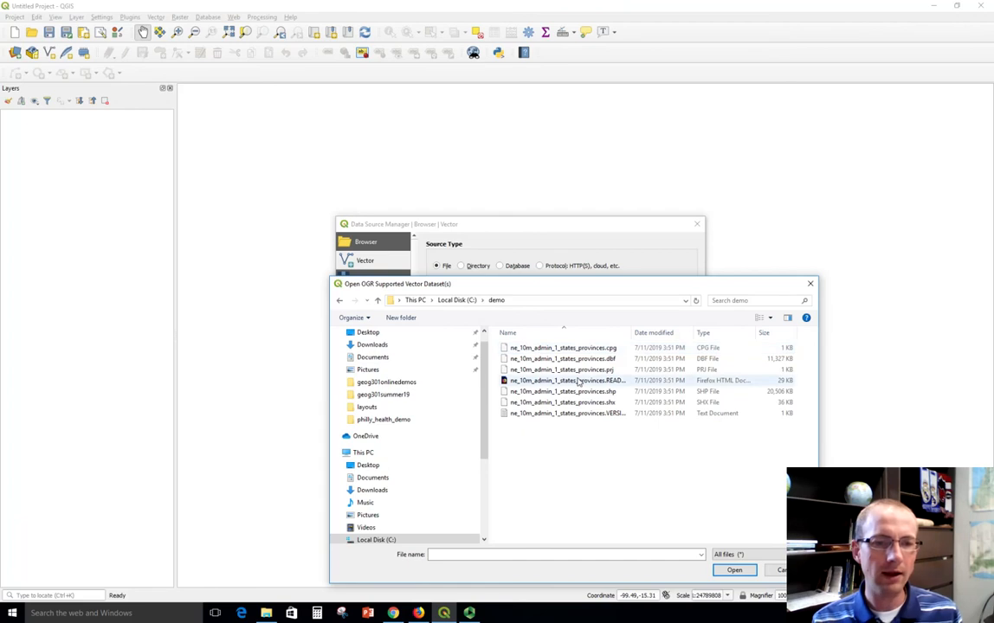
{"action": "left_click", "coordinate": [562, 391]}
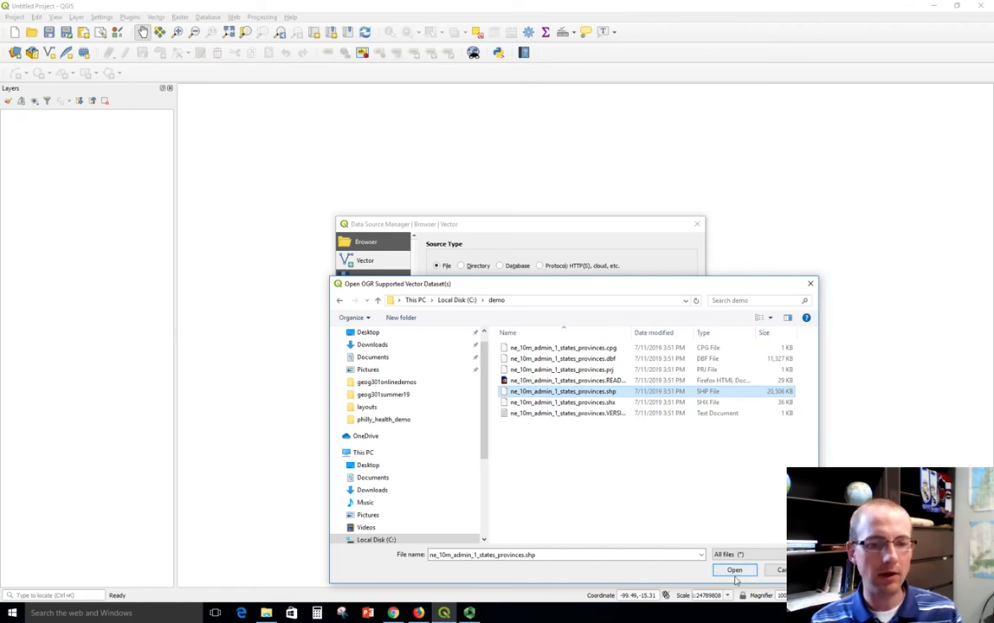
{"action": "left_click", "coordinate": [733, 570]}
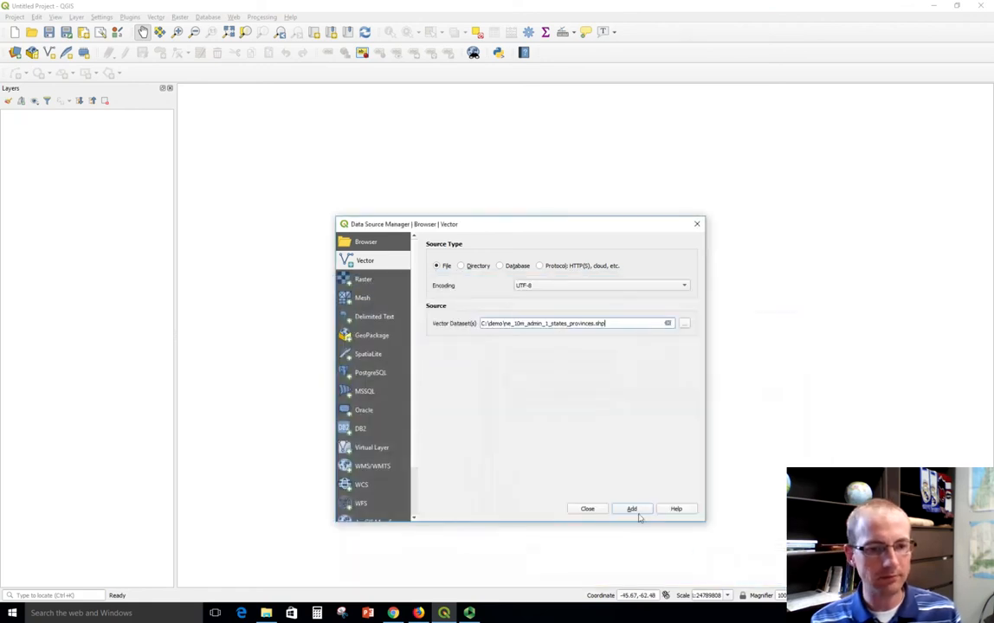
{"action": "left_click", "coordinate": [631, 508]}
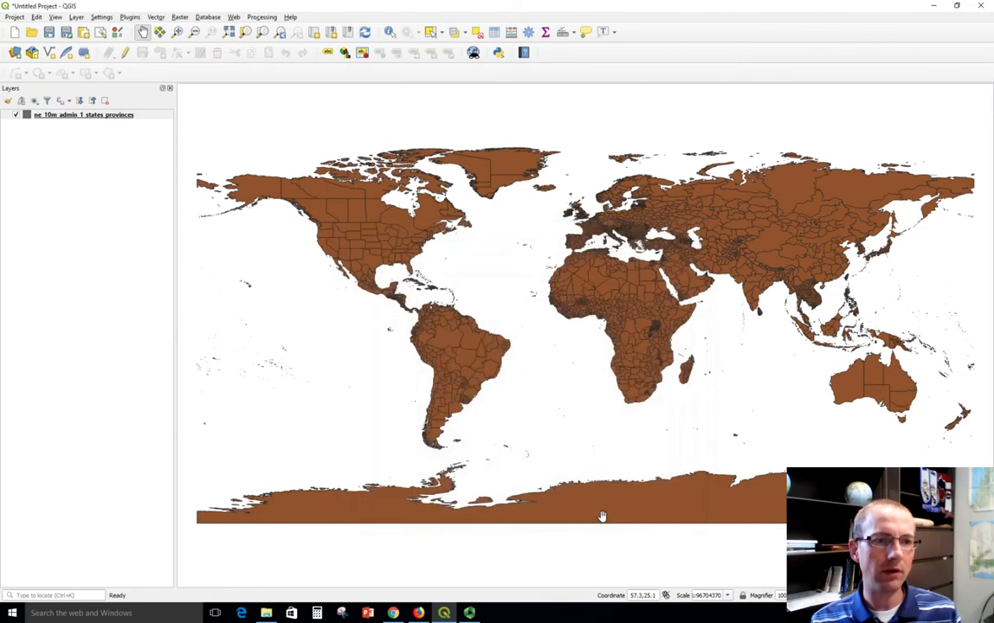
{"action": "mouse_move", "coordinate": [622, 463]}
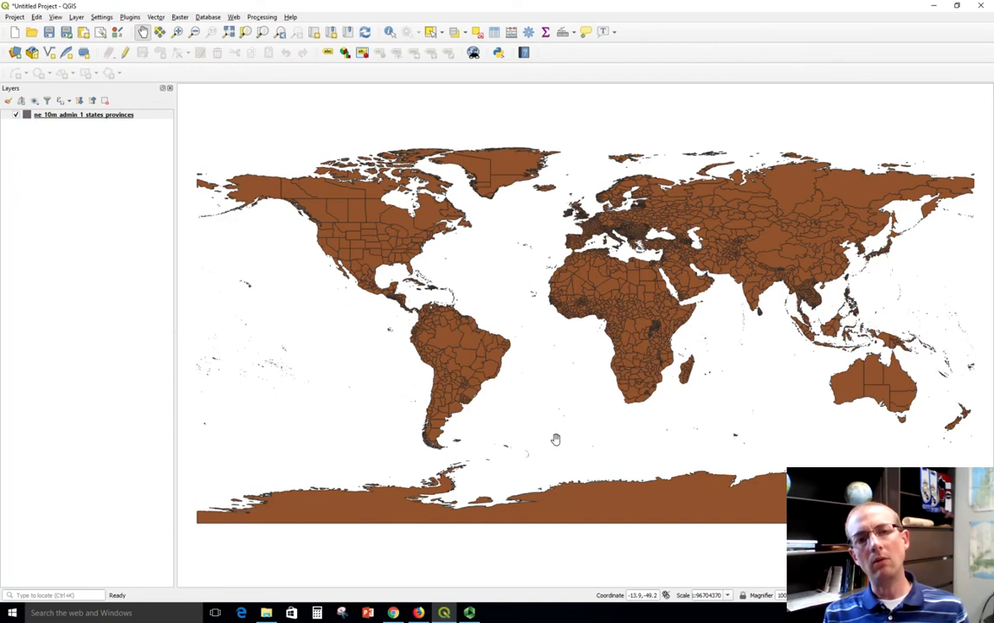
{"action": "mouse_move", "coordinate": [316, 239]}
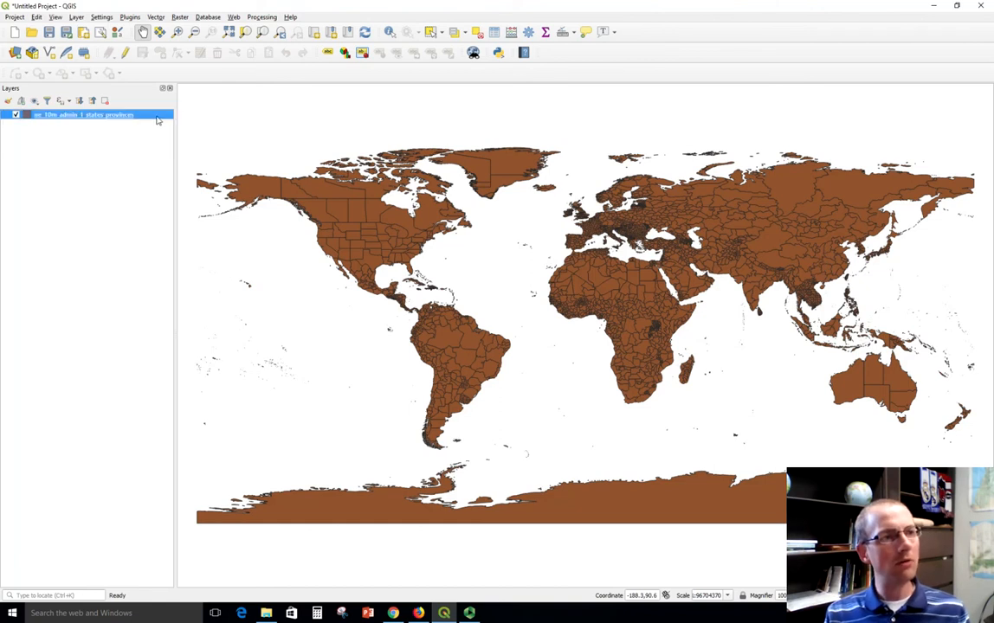
{"action": "right_click", "coordinate": [83, 115]}
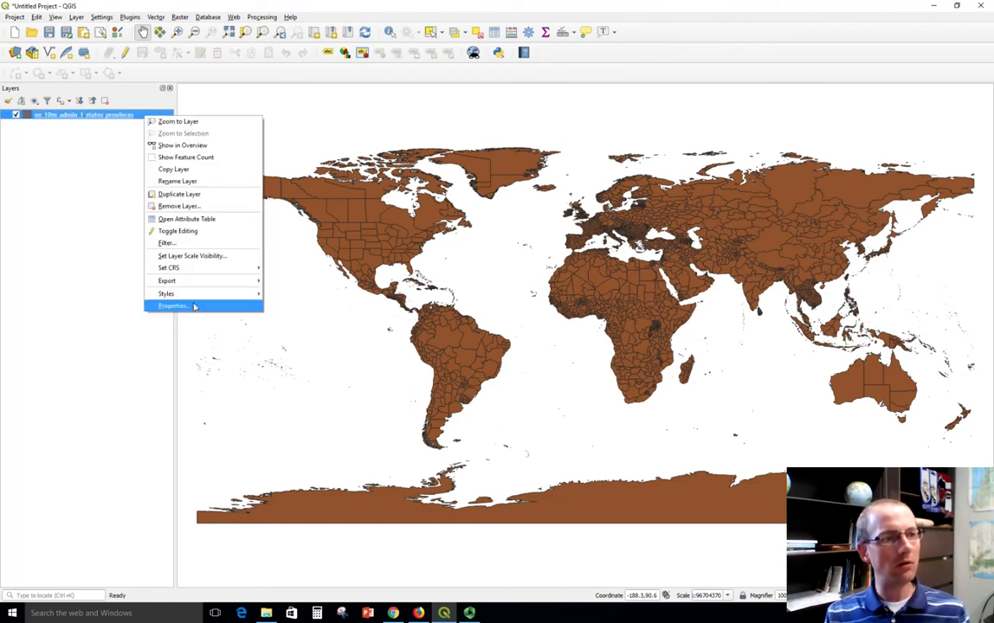
{"action": "left_click", "coordinate": [174, 305]}
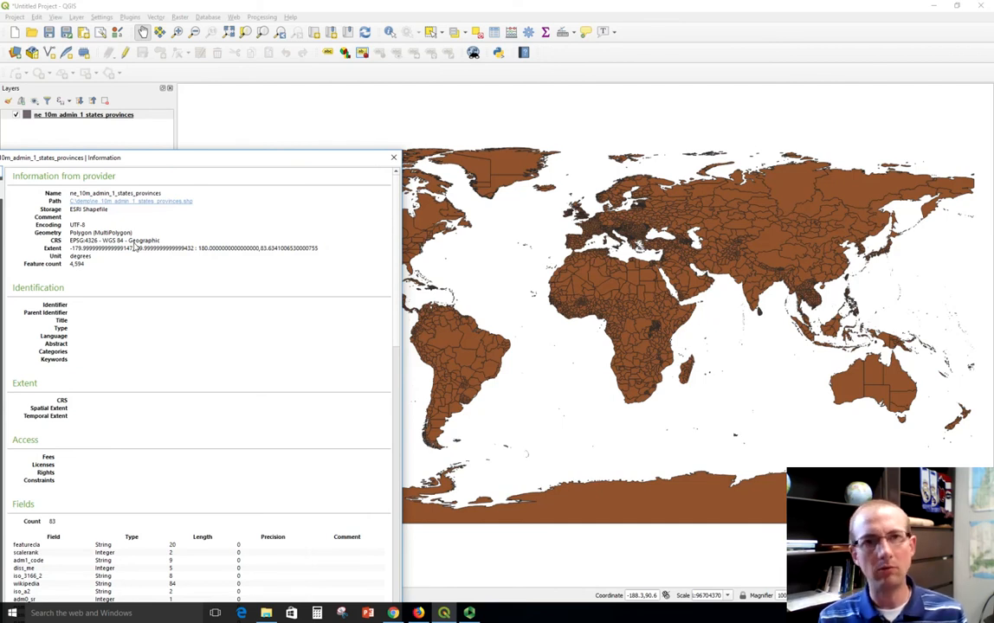
{"action": "left_click", "coordinate": [393, 157]}
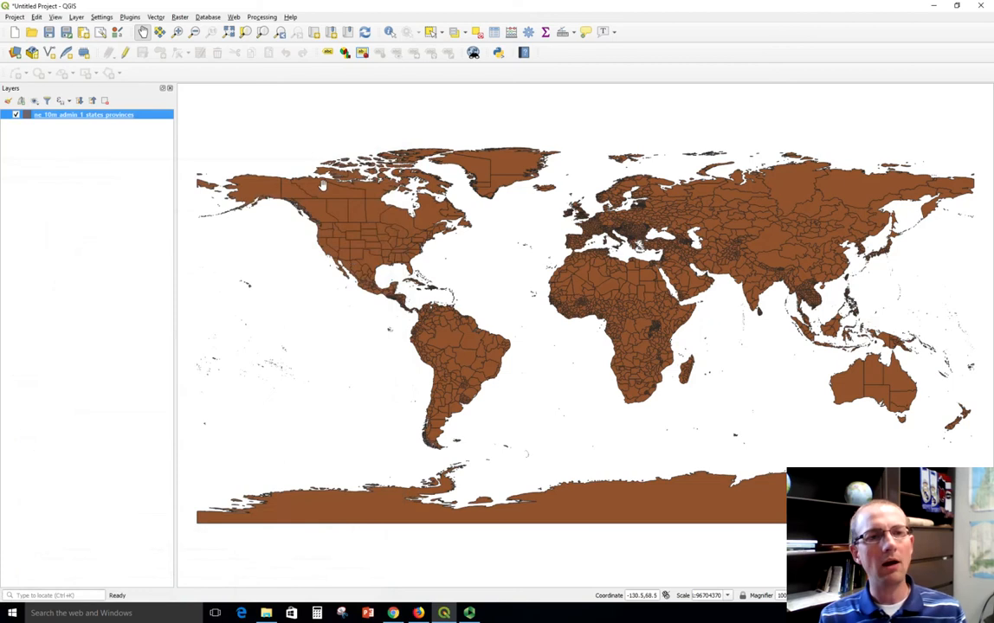
{"action": "mouse_move", "coordinate": [775, 430]}
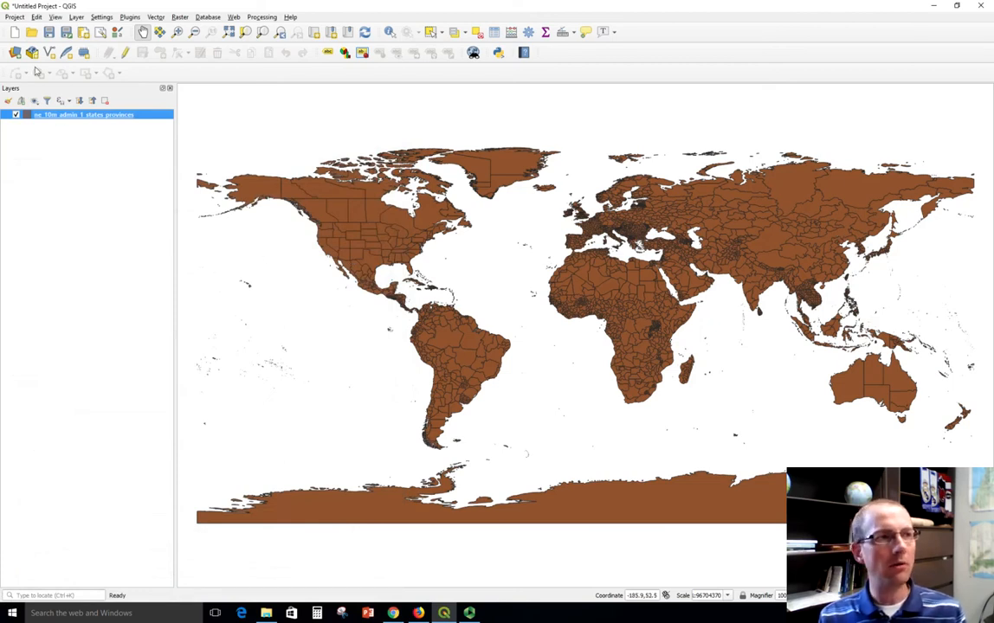
{"action": "mouse_move", "coordinate": [76, 74]}
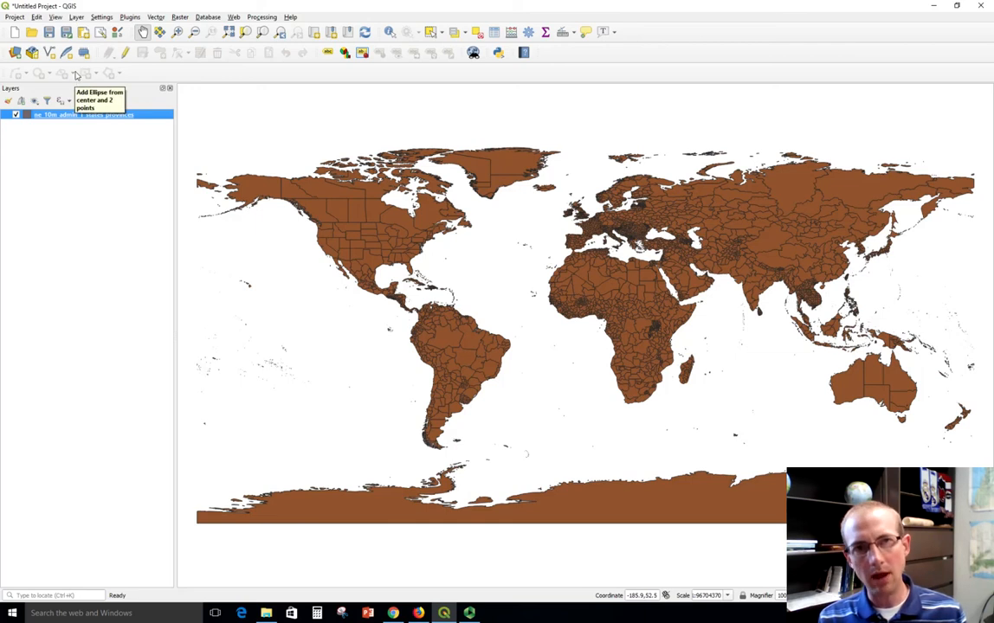
{"action": "mouse_move", "coordinate": [131, 195]}
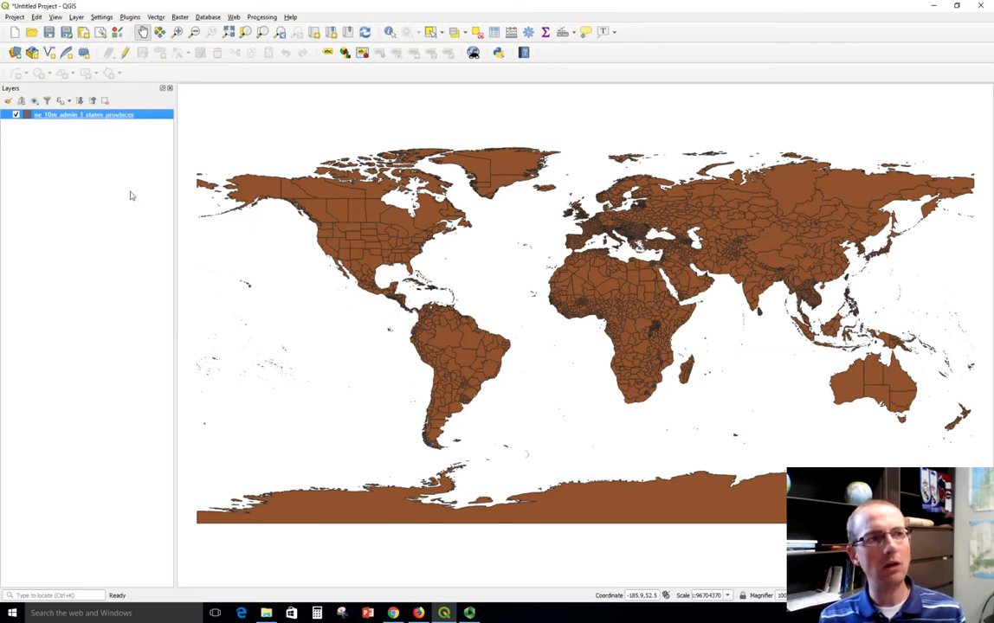
{"action": "mouse_move", "coordinate": [95, 118]}
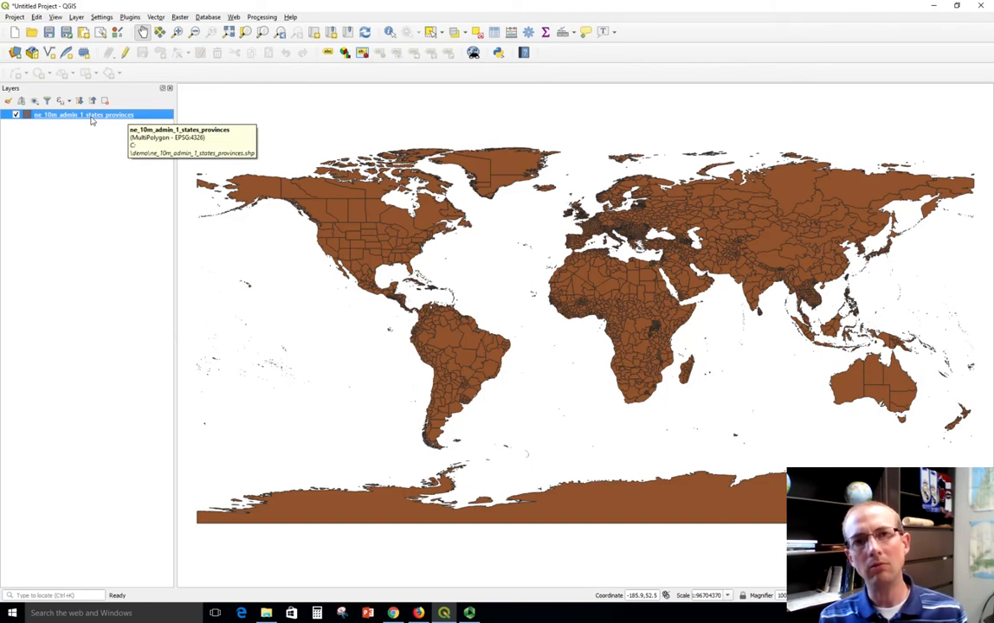
- Show the Project Properties CRS page with Projected Coordinate Systems expanded
{"action": "left_click", "coordinate": [14, 17]}
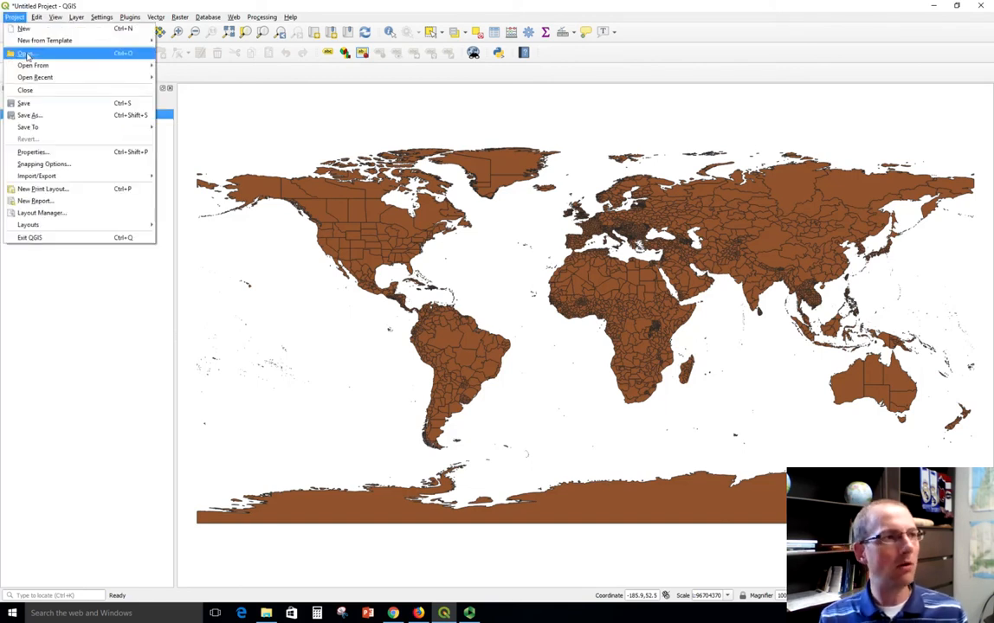
{"action": "left_click", "coordinate": [32, 152]}
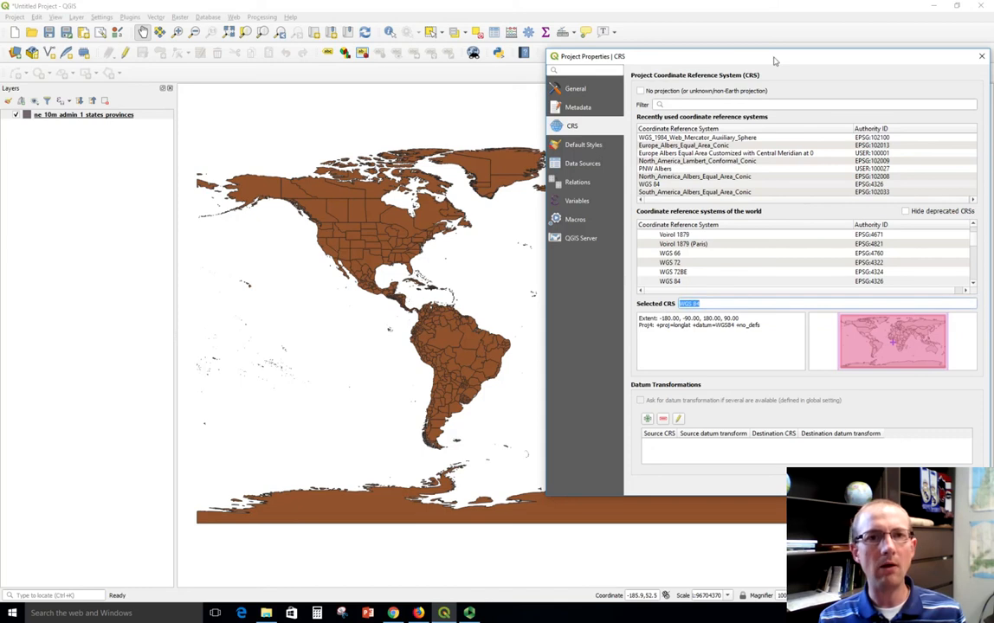
{"action": "left_click_drag", "start_coordinate": [773, 55], "coordinate": [761, 402]}
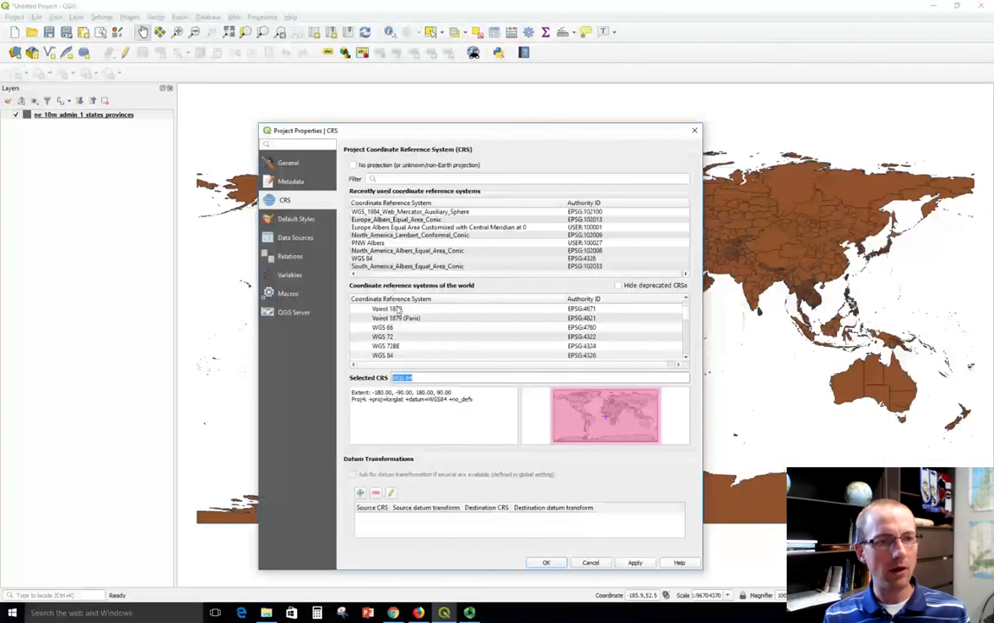
{"action": "scroll", "scroll_direction": "down", "scroll_amount": 3}
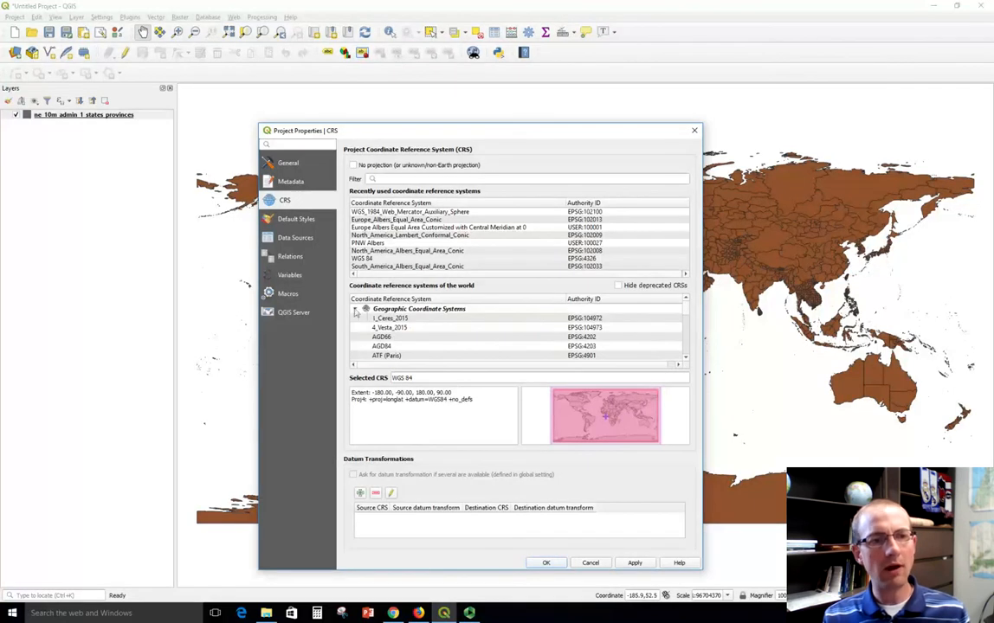
{"action": "left_click", "coordinate": [366, 318]}
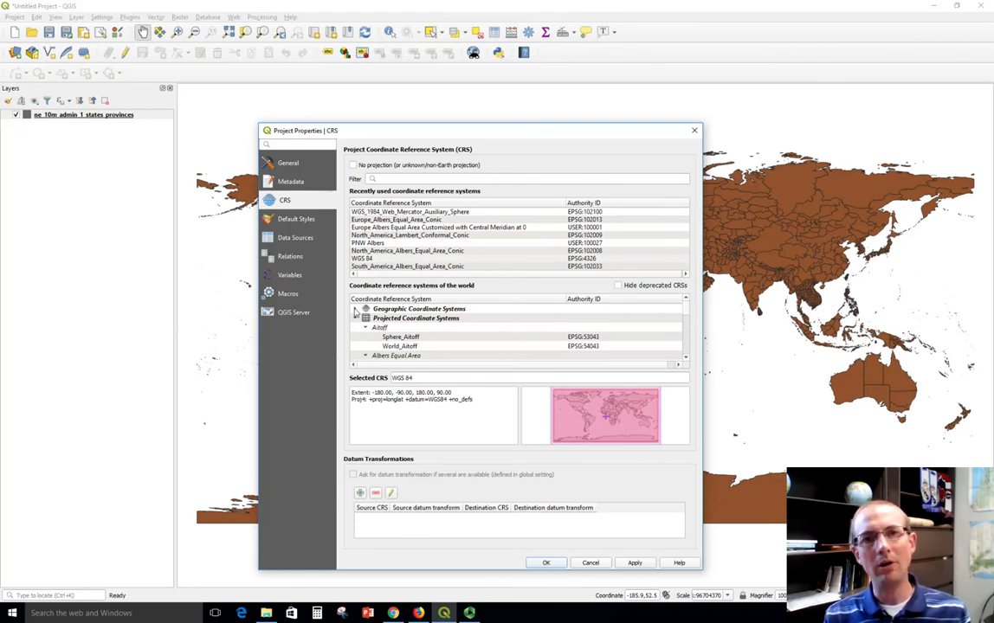
{"action": "mouse_move", "coordinate": [396, 319]}
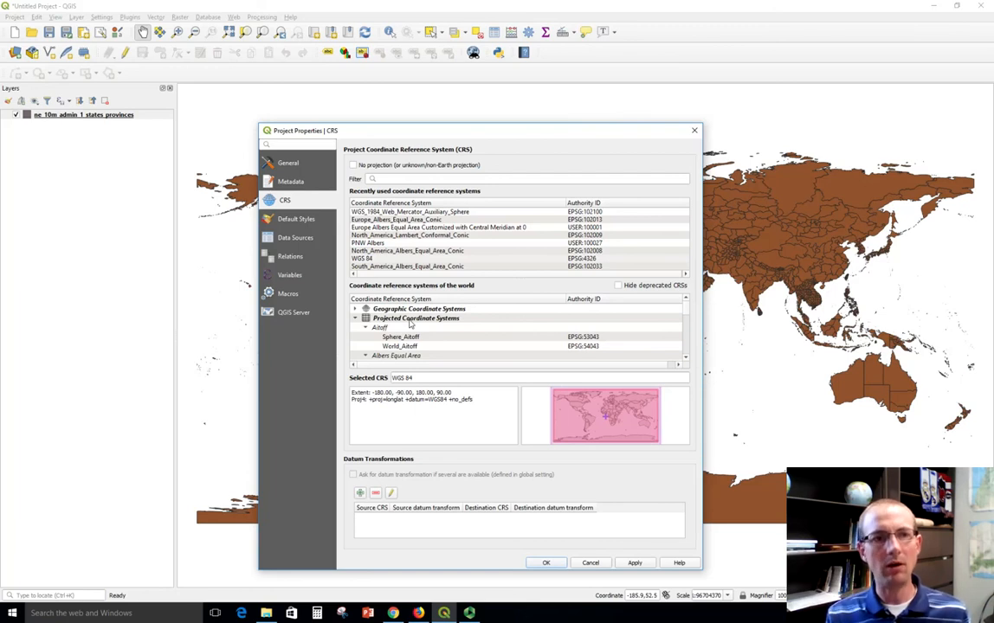
{"action": "mouse_move", "coordinate": [411, 323]}
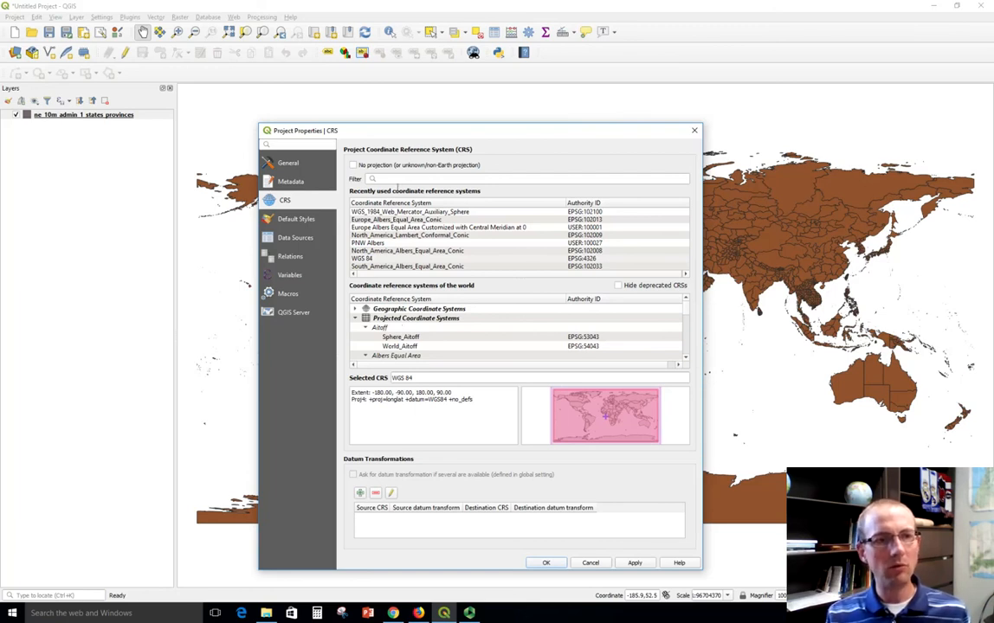
- Filter CRS by 'south_america' and select South_America_Albers_Equal_Area_Conic (EPSG:102033)
{"action": "type", "text": "south"}
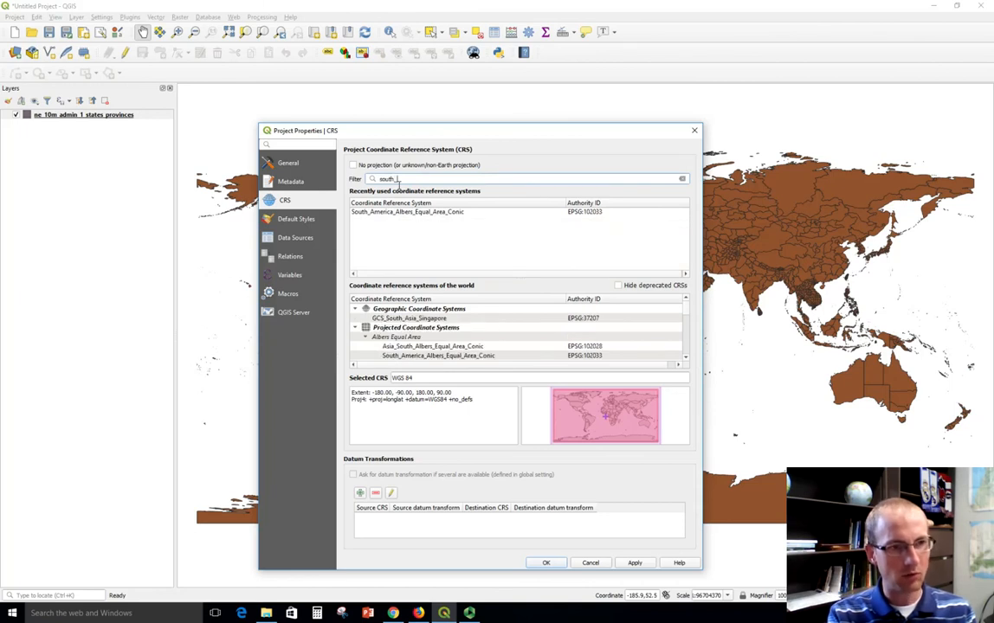
{"action": "type", "text": "_america"}
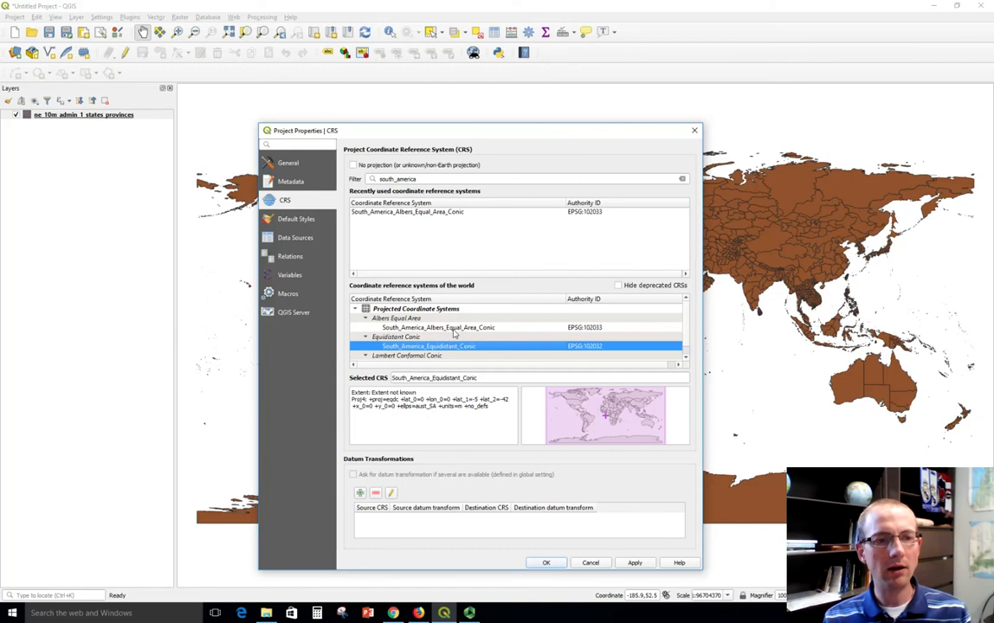
{"action": "left_click", "coordinate": [437, 327]}
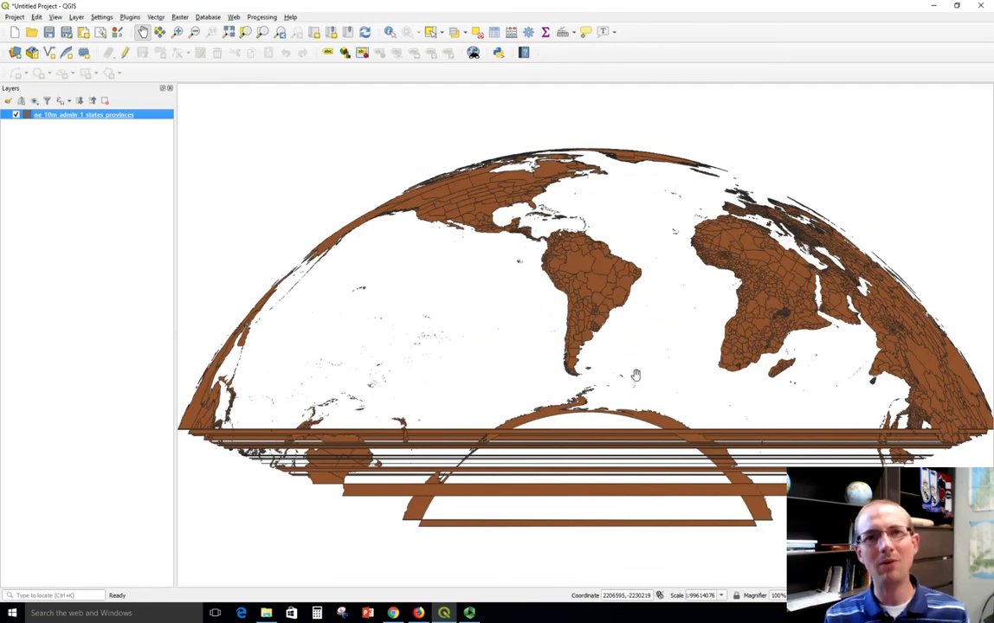
{"action": "mouse_move", "coordinate": [562, 362]}
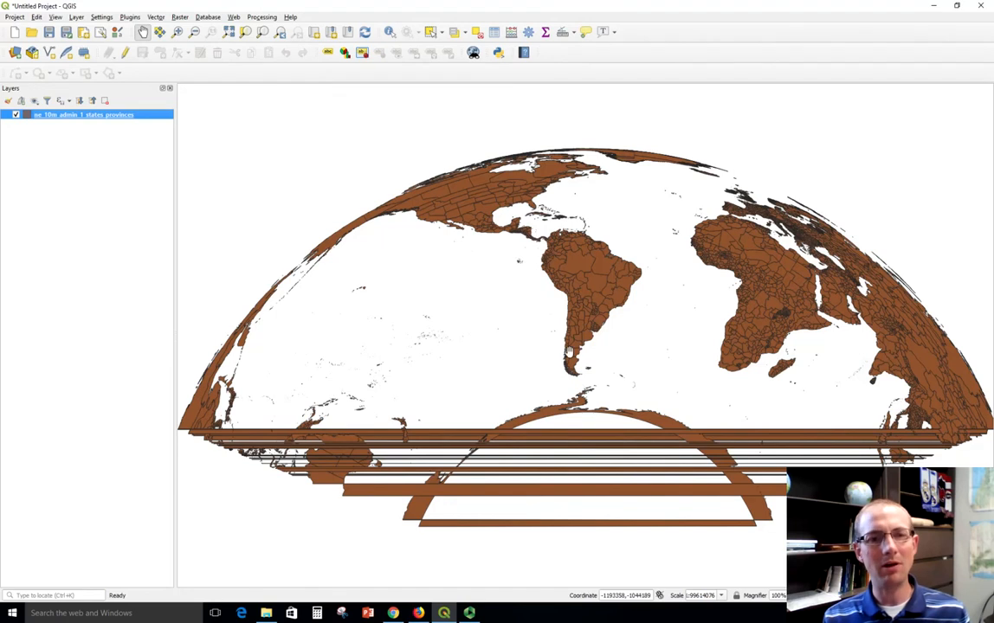
- Zoom in and pan the map to centre on Argentina
{"action": "scroll", "scroll_direction": "up", "scroll_amount": 3}
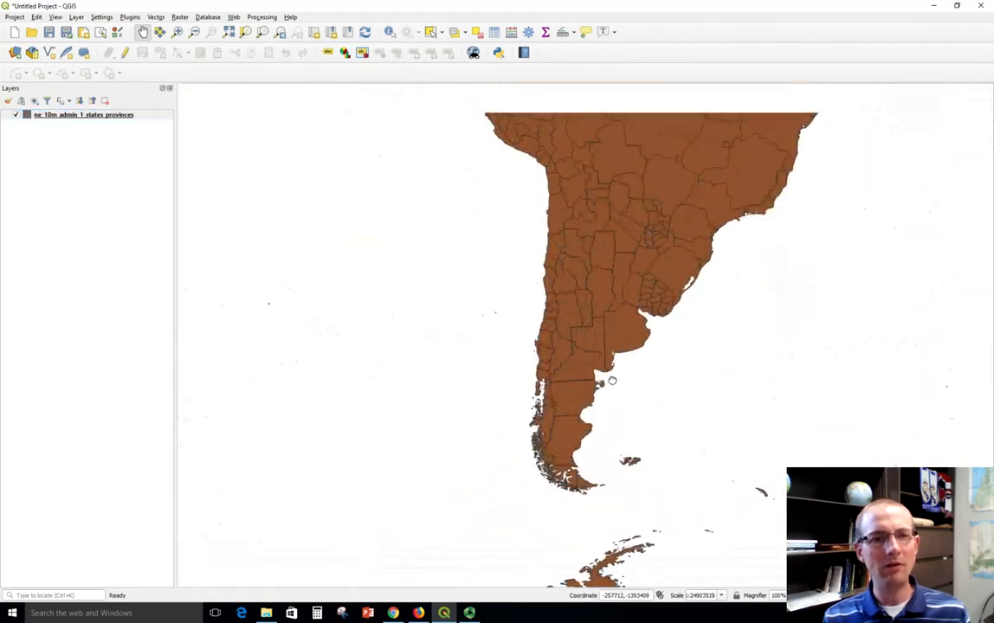
{"action": "left_click_drag", "start_coordinate": [612, 381], "coordinate": [396, 191]}
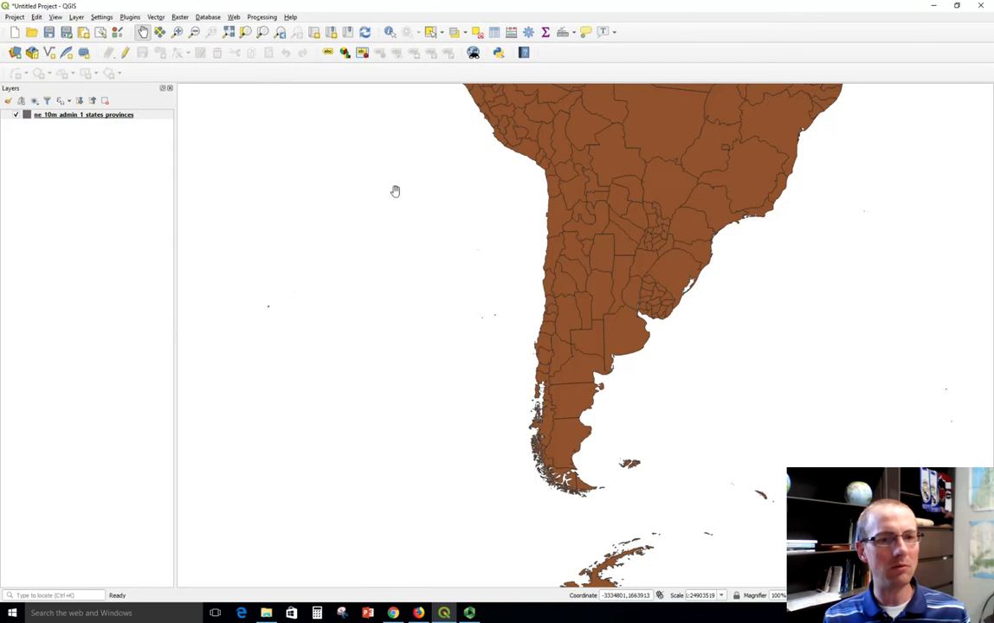
{"action": "mouse_move", "coordinate": [691, 577]}
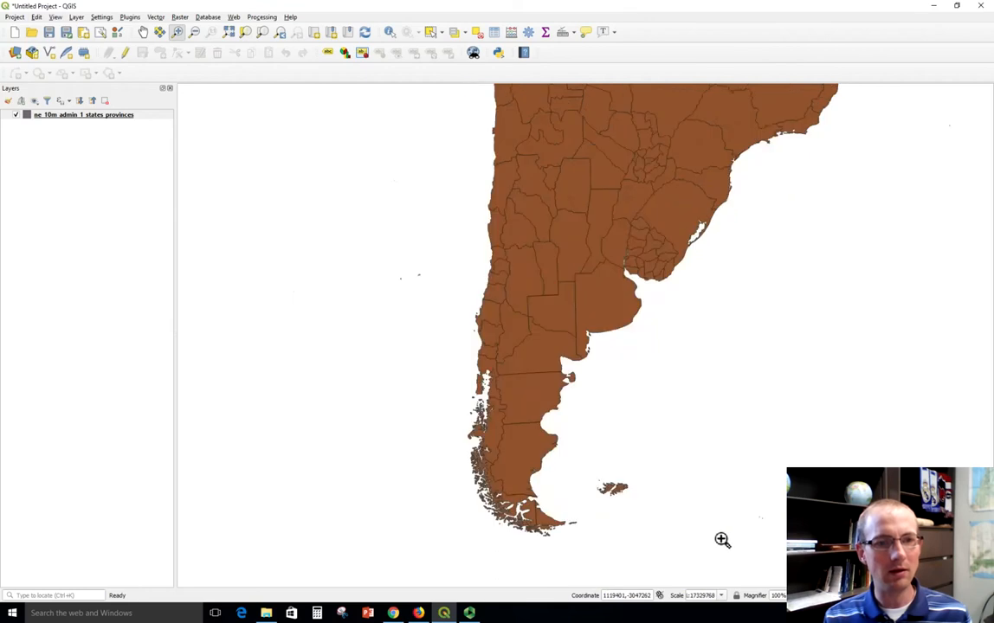
{"action": "mouse_move", "coordinate": [690, 520]}
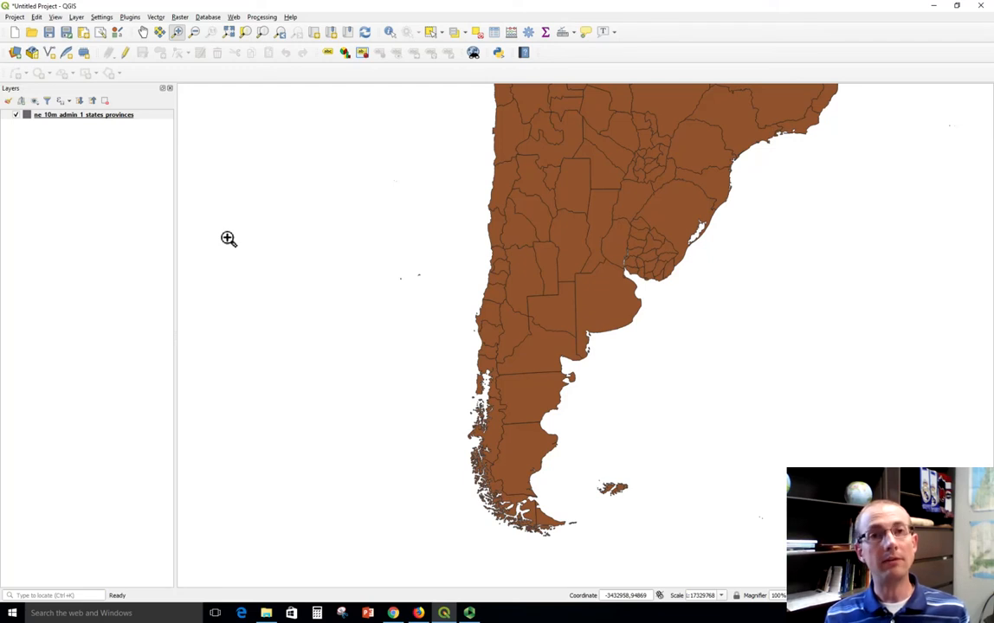
- Open the Project menu over the zoomed view of Argentina's provinces
{"action": "left_click", "coordinate": [14, 17]}
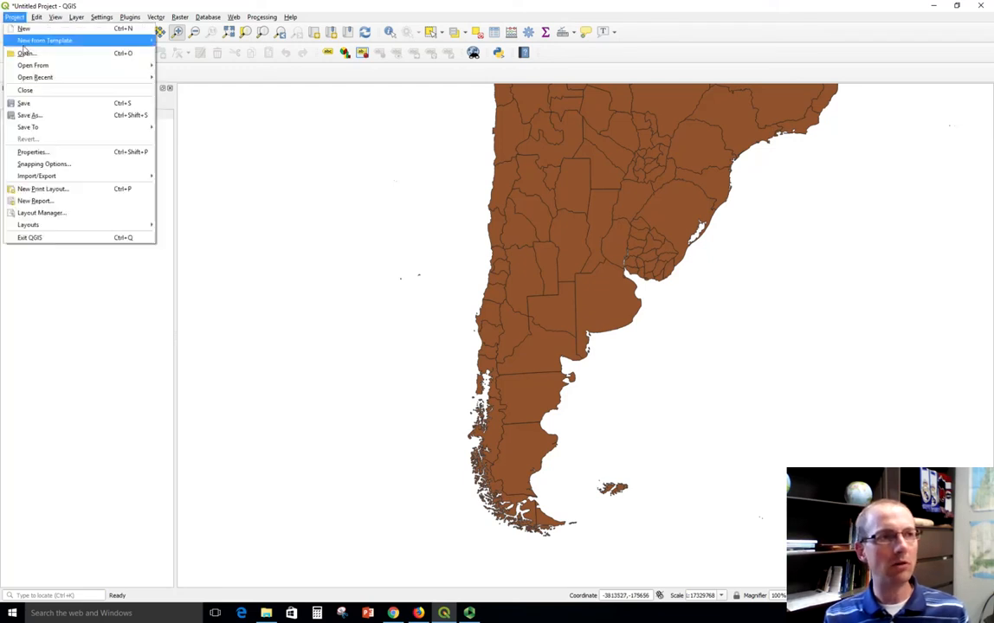
{"action": "mouse_move", "coordinate": [338, 276]}
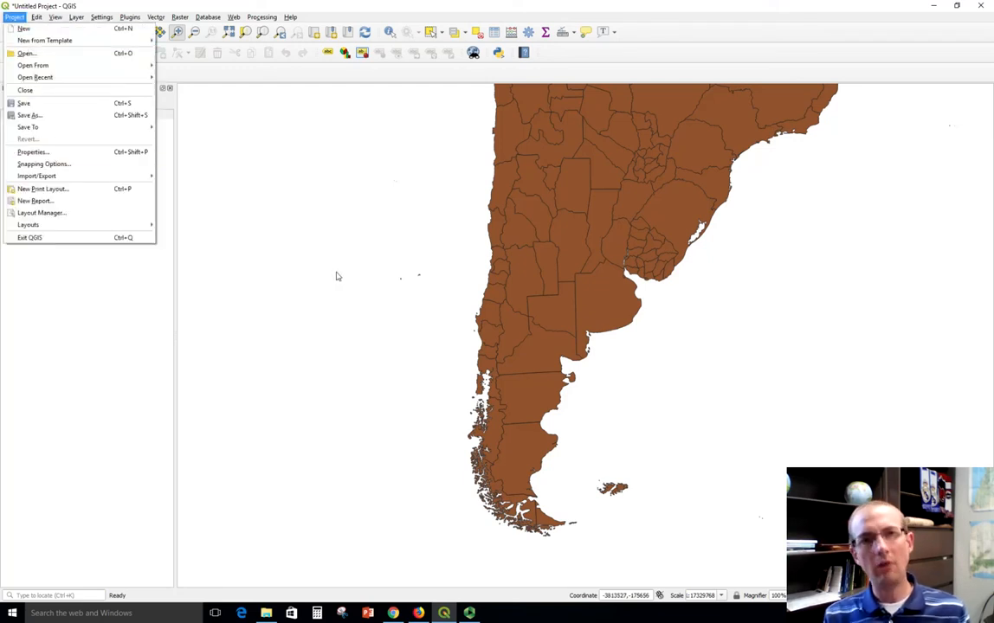